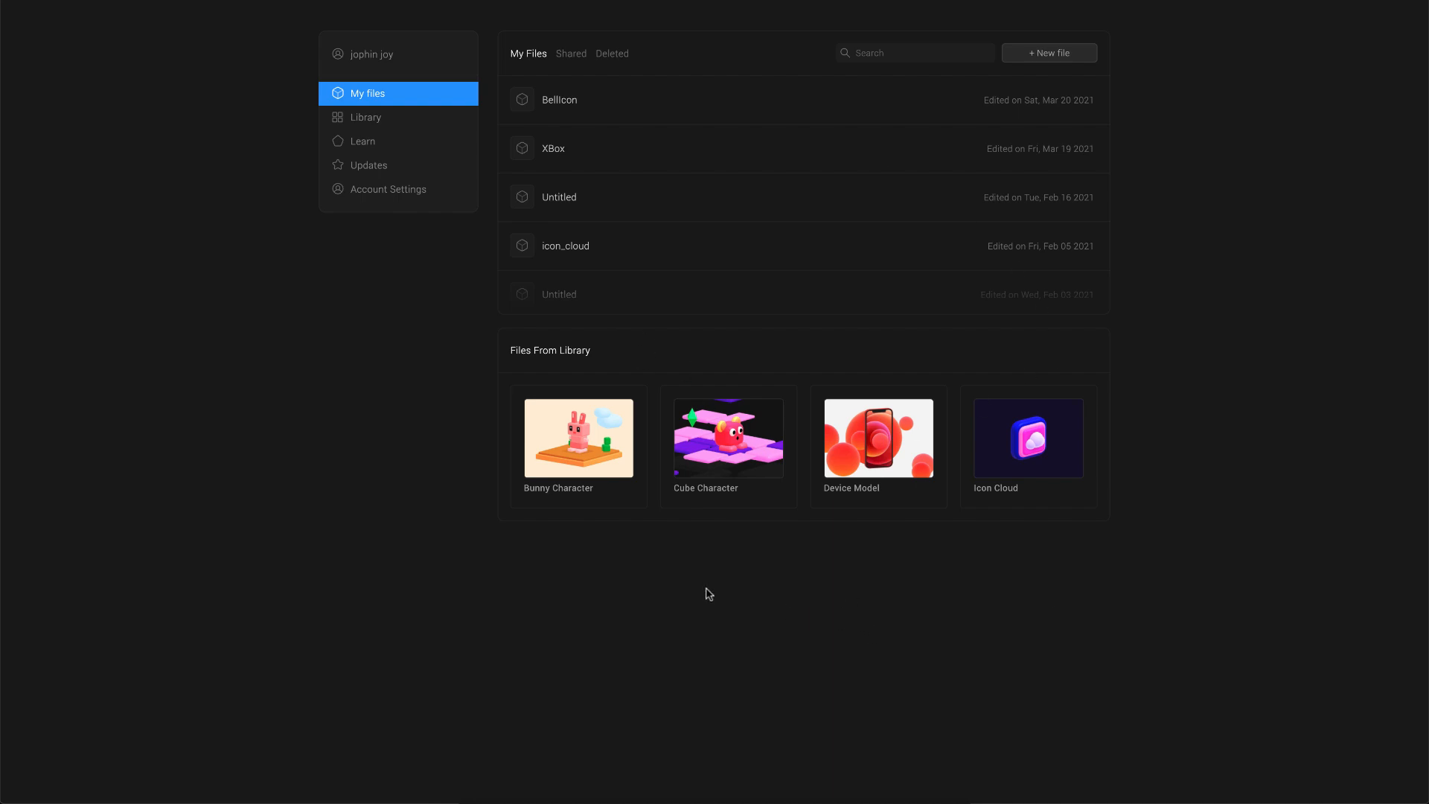
mouse_move(360, 181)
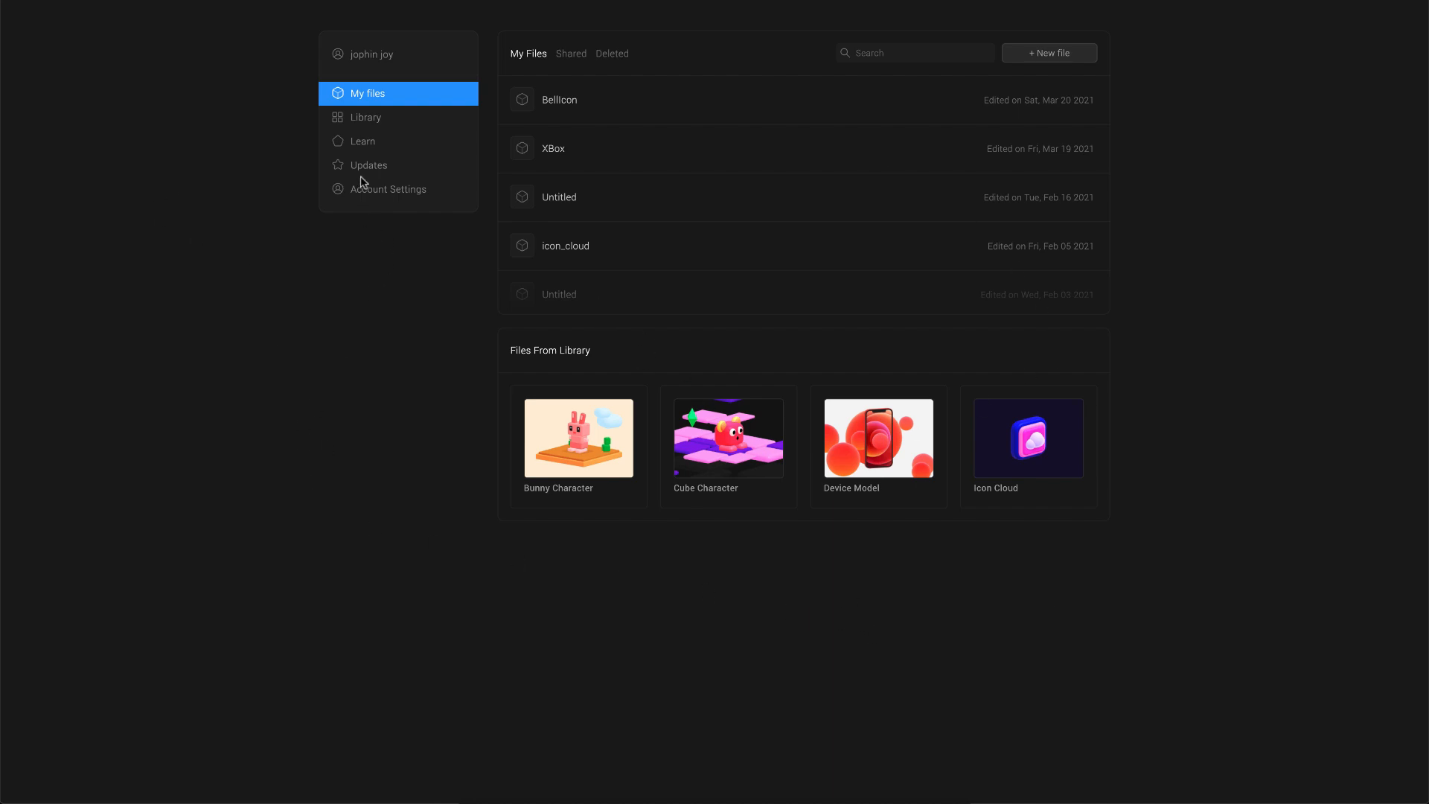
Open a new file from the Spline My Files dashboard to enter the editor
left_click(369, 165)
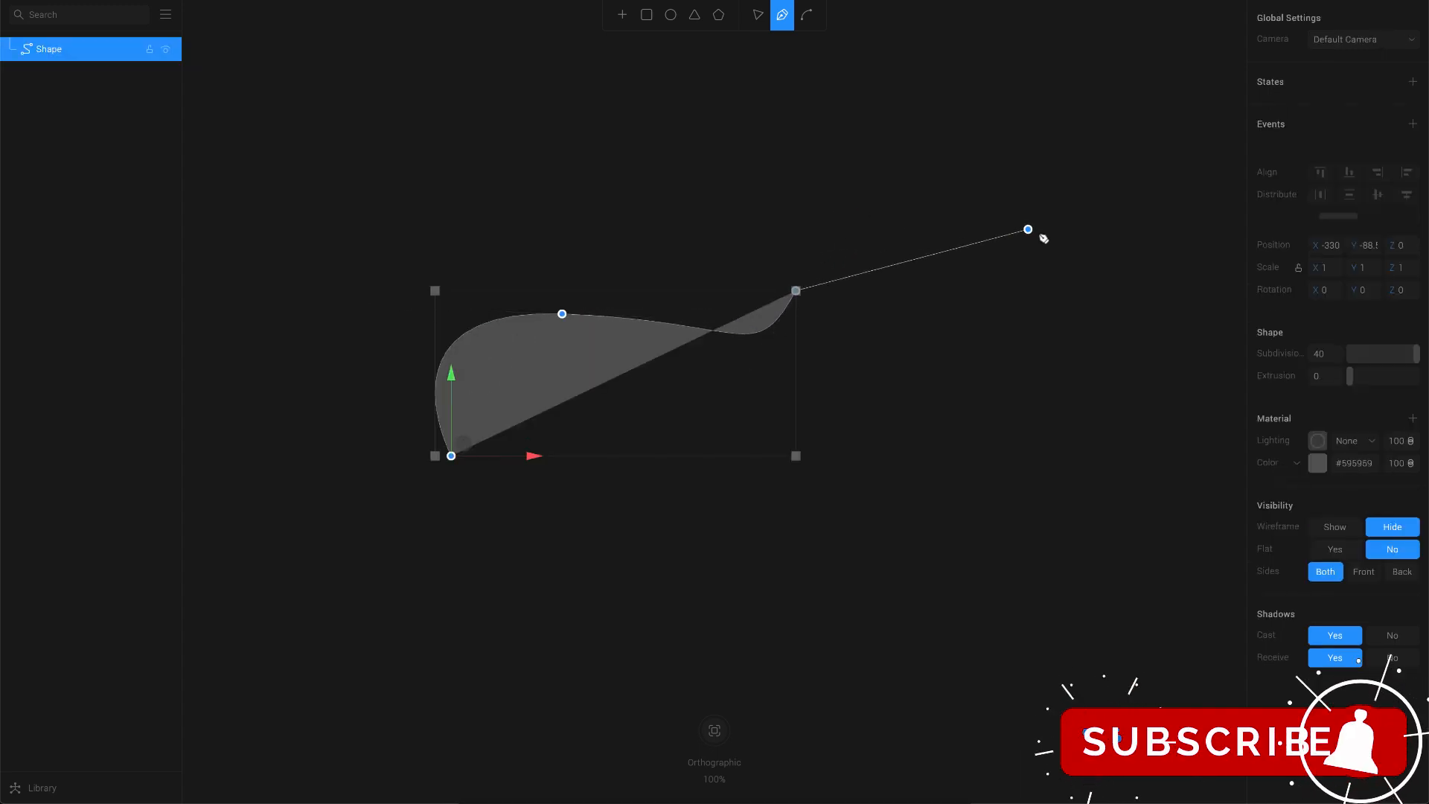
Add a final curved point at the lower right and close the freeform pen shape
left_click_drag(1027, 229, 493, 527)
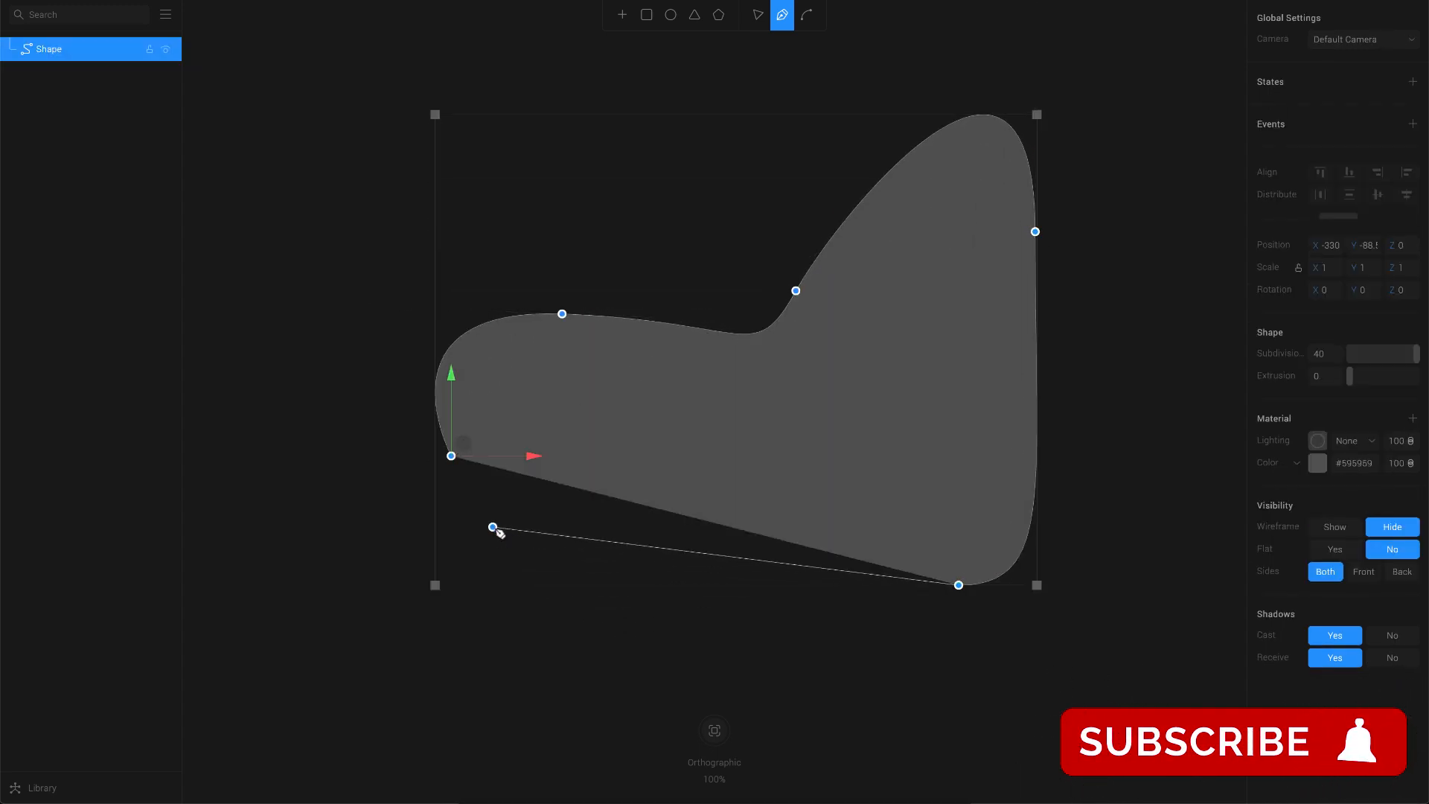
left_click(757, 14)
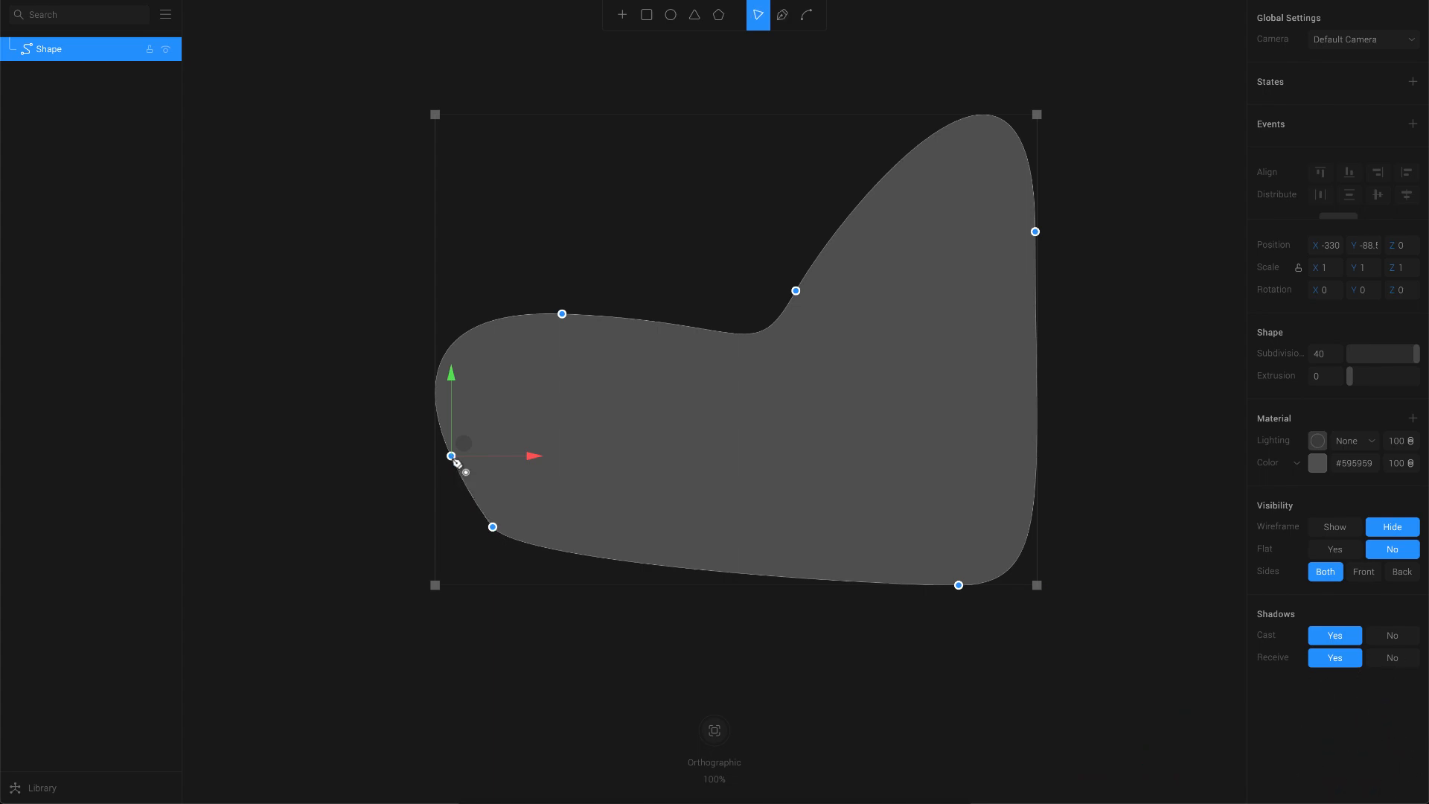
left_click(756, 14)
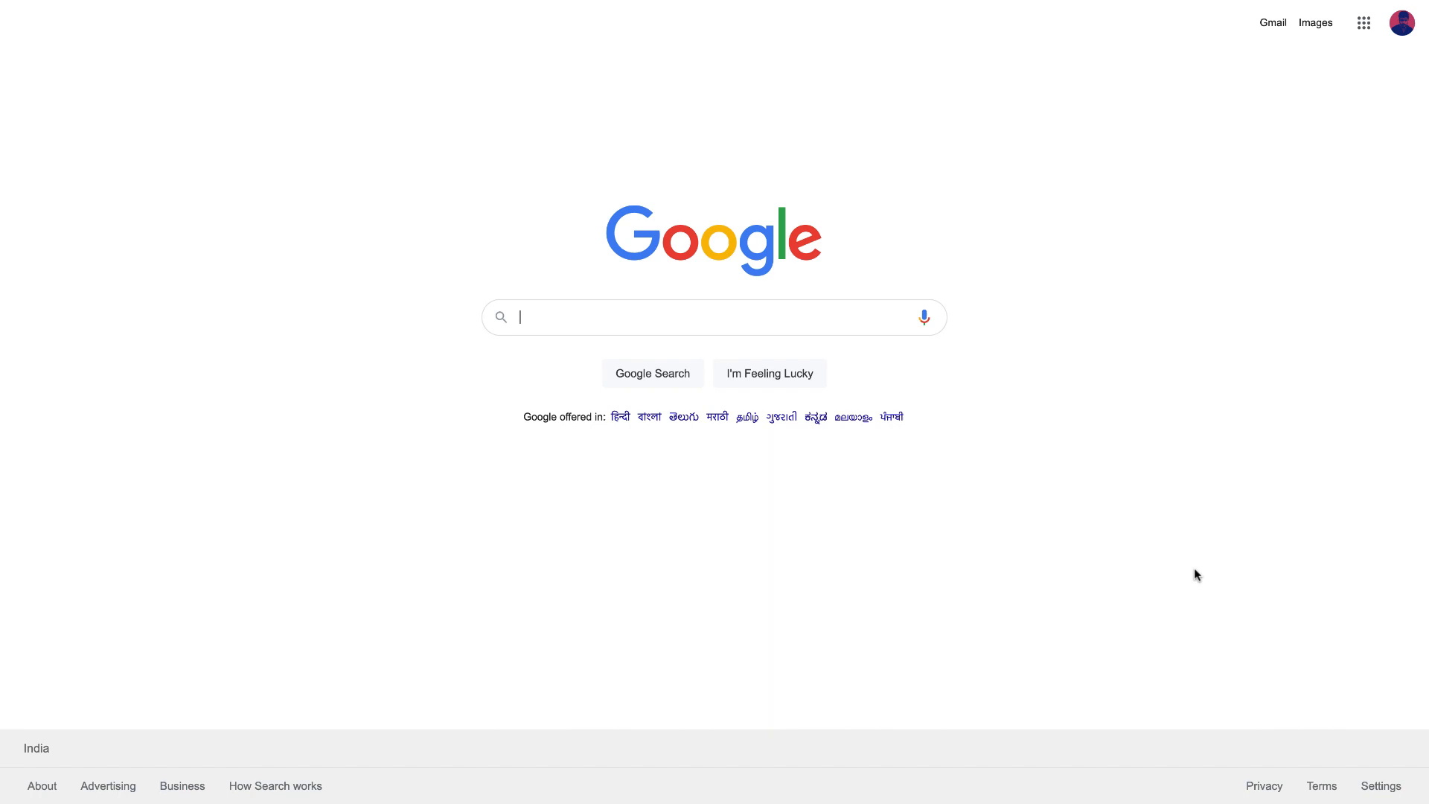
Open Google in Chrome to search for a bell reference image
left_click(83, 127)
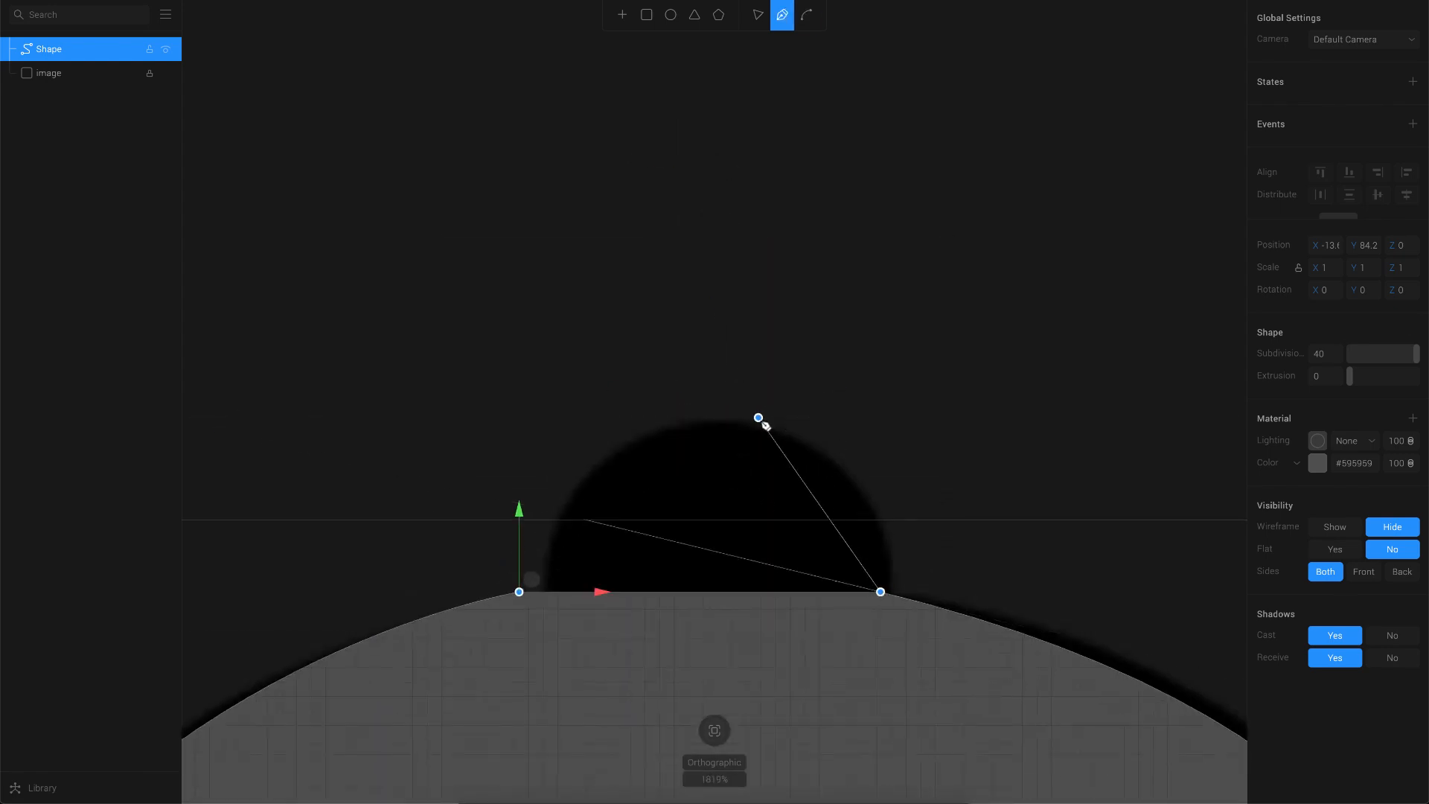
Smooth the bell's top knob and trace a separate rounded clapper shape
left_click(758, 15)
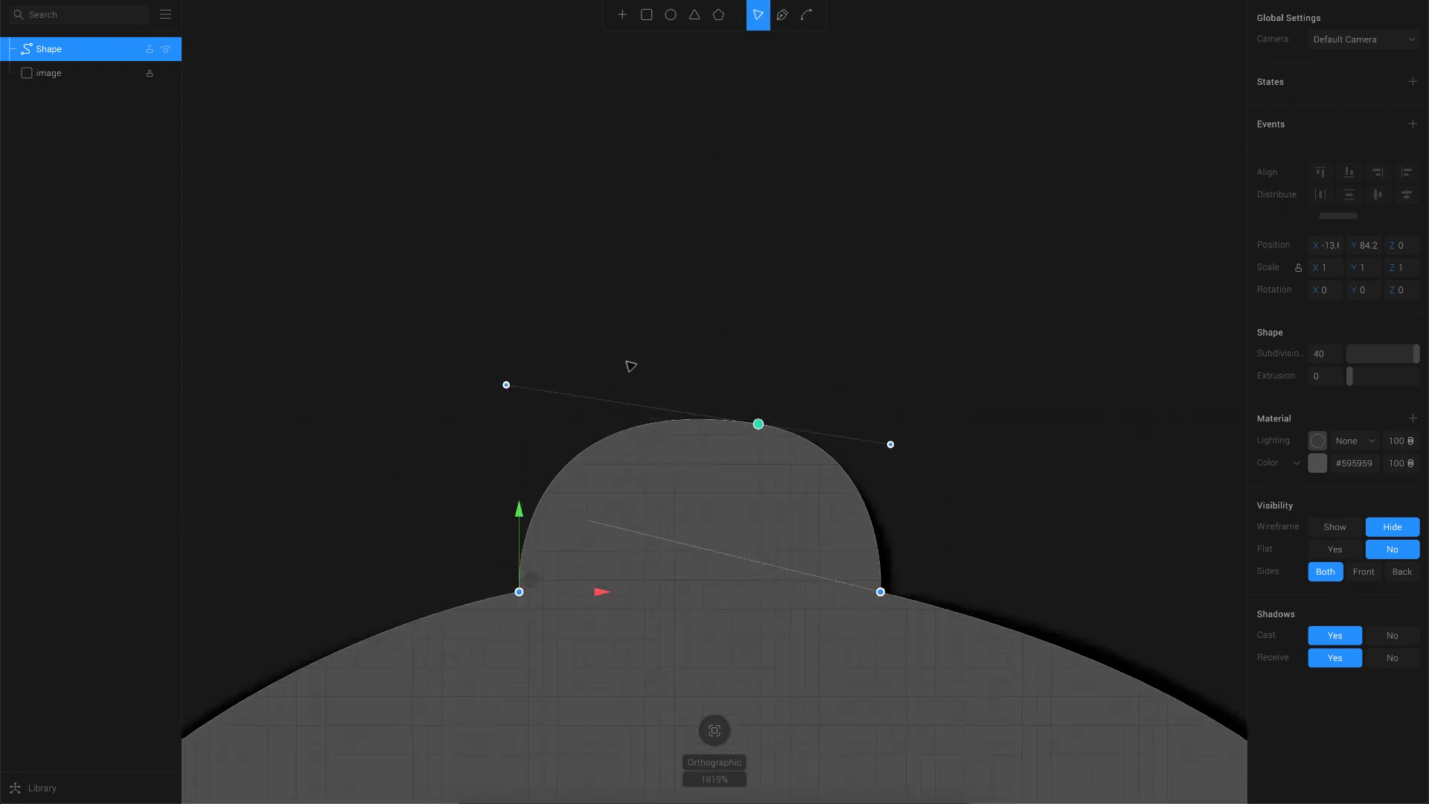
left_click(781, 14)
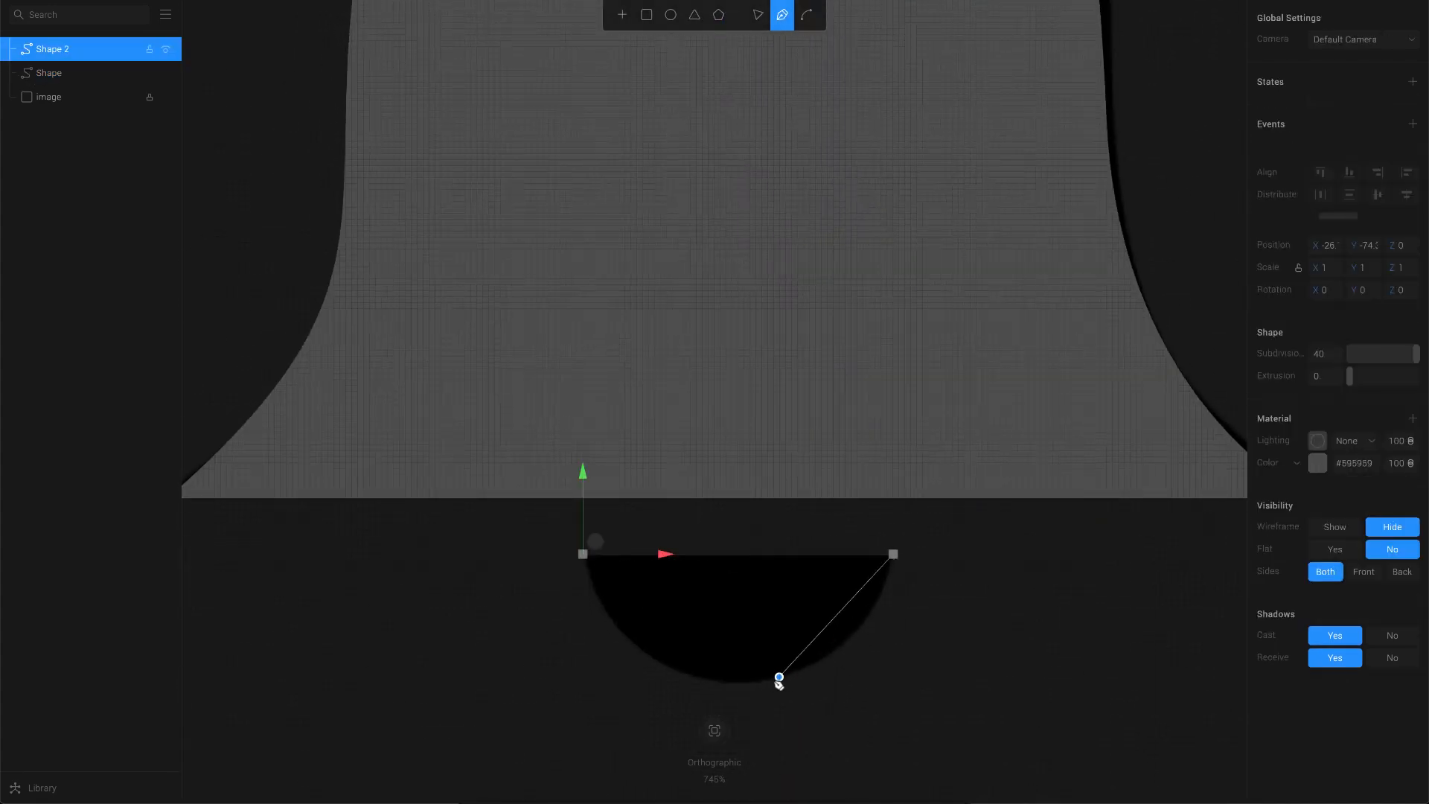
left_click(758, 15)
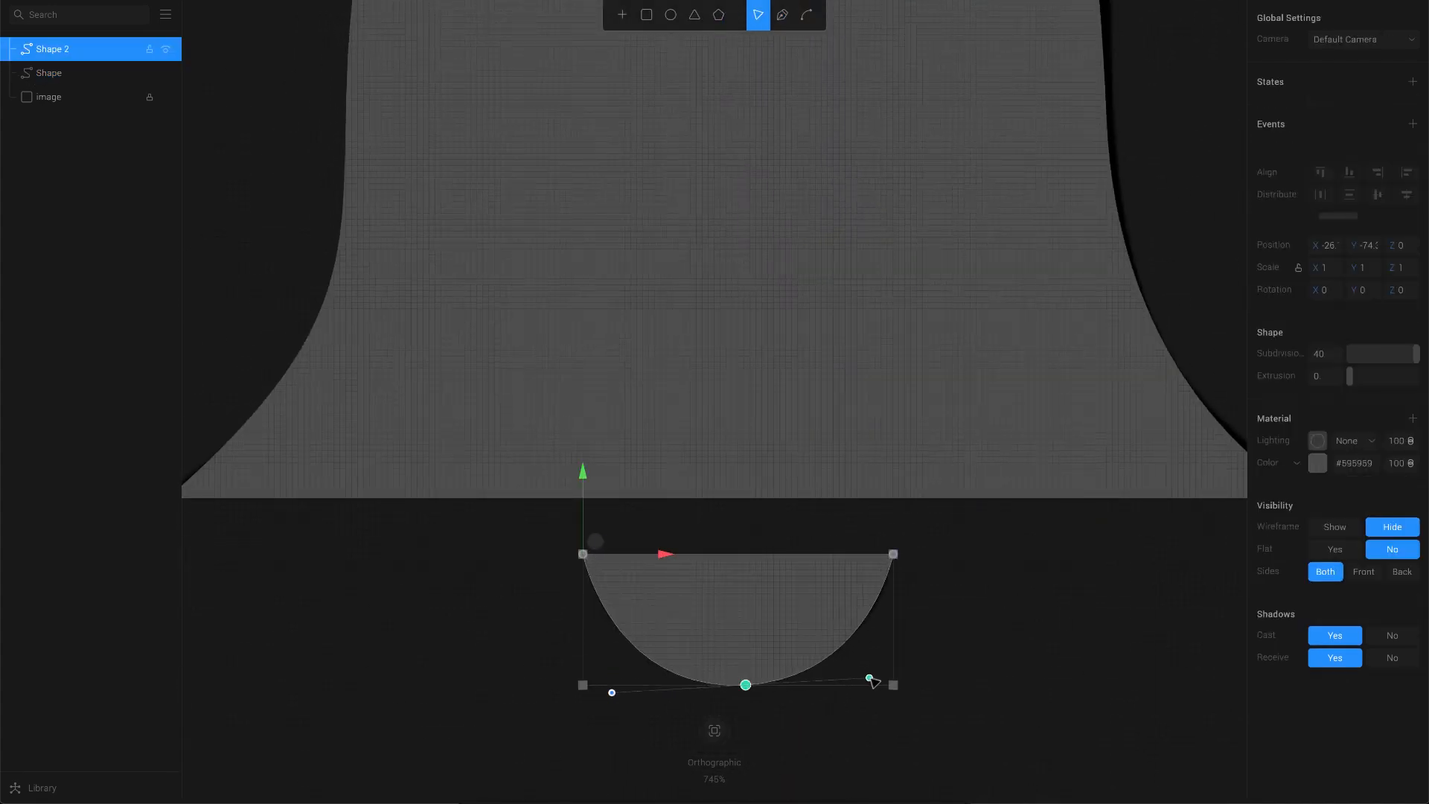
left_click(48, 96)
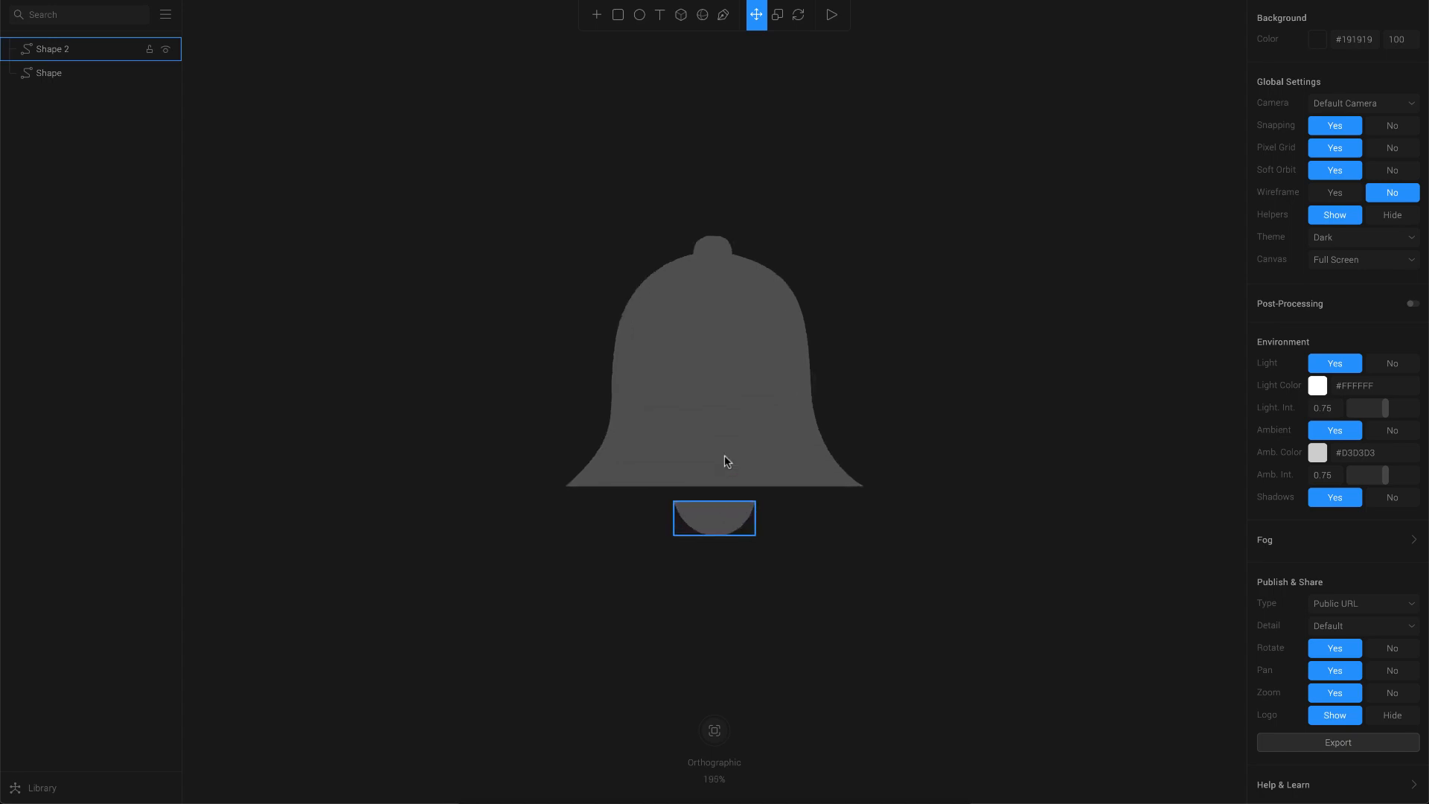
Set the bell body Shape's extrusion depth to 30, then select the clapper Shape 2
left_click(49, 72)
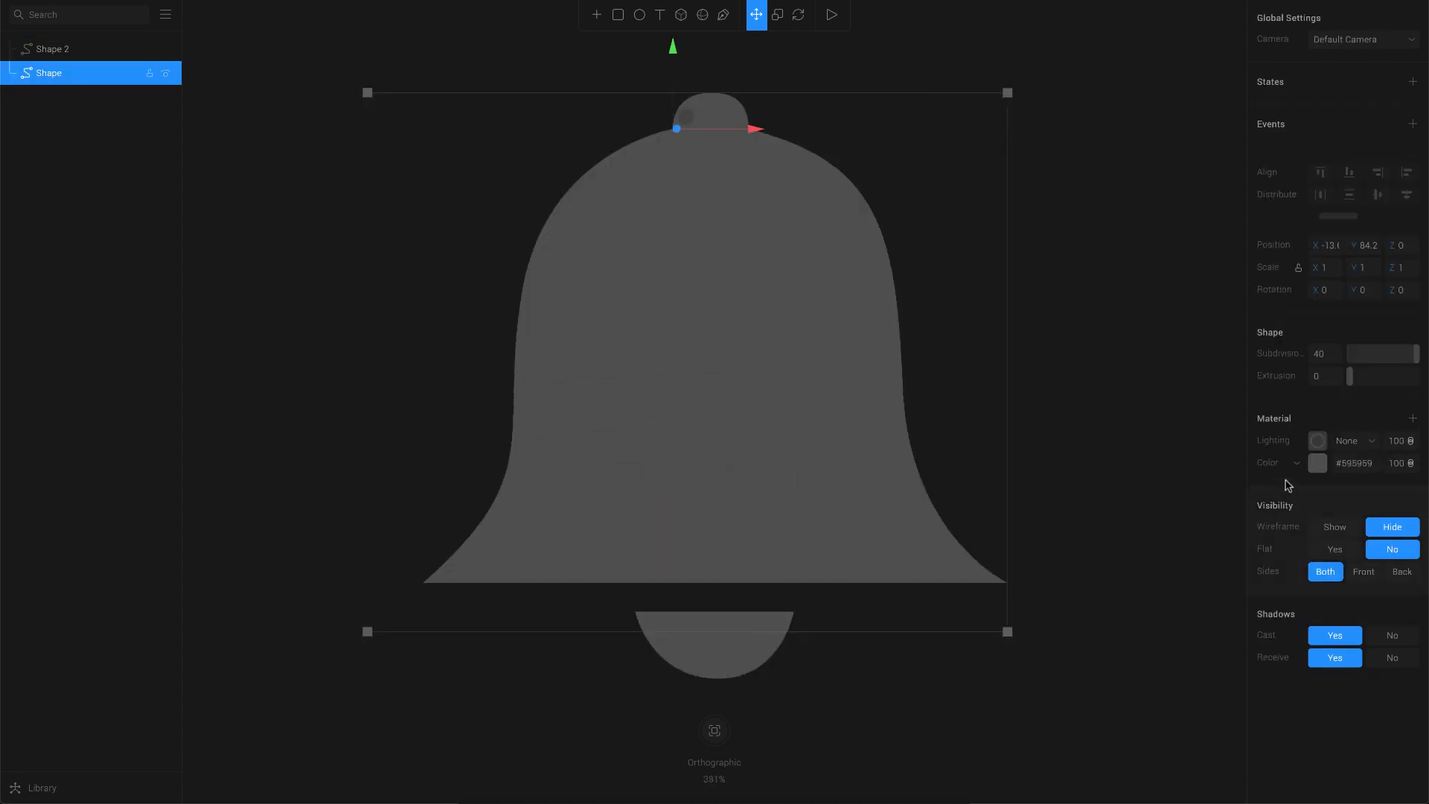
mouse_move(1331, 393)
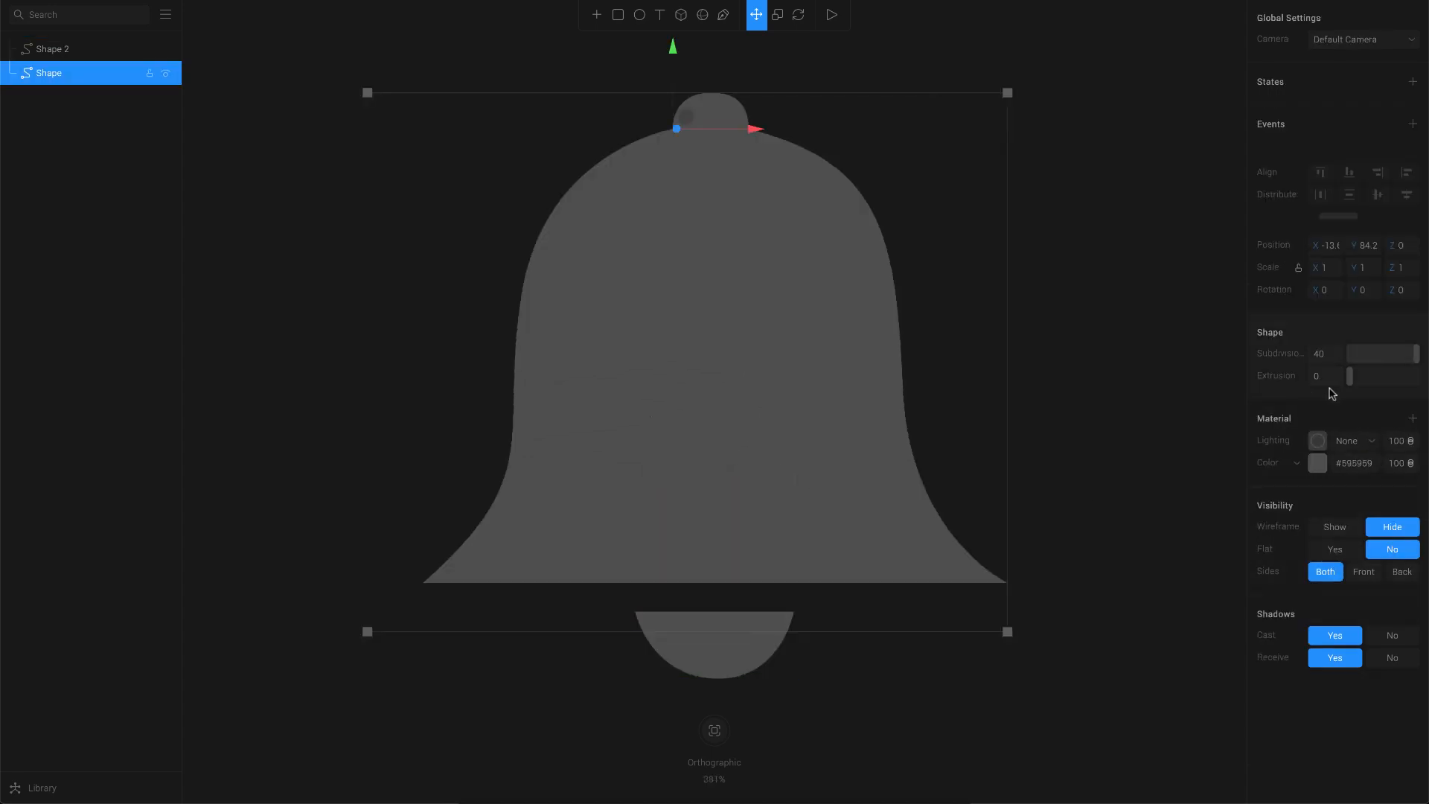
left_click_drag(1350, 375, 1369, 375)
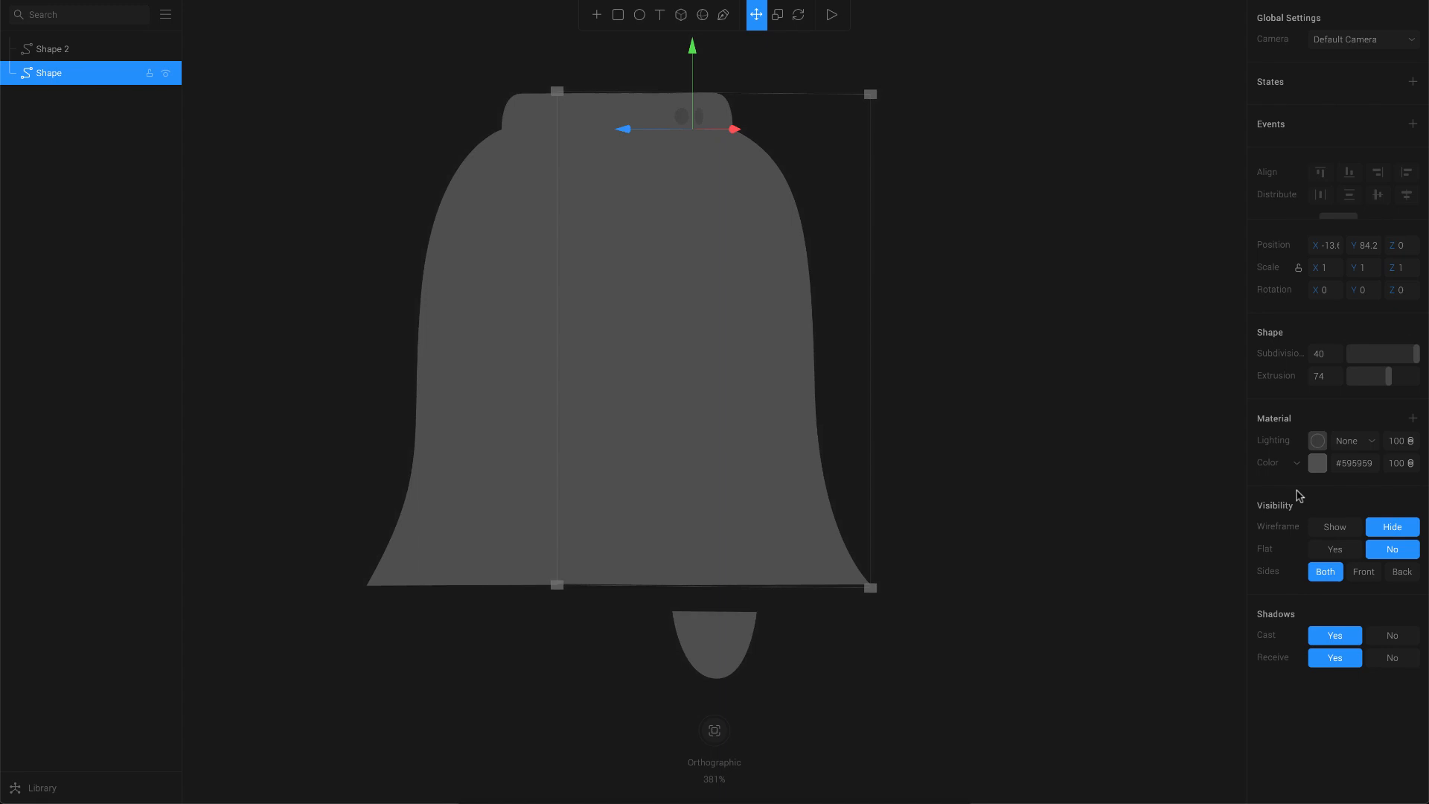
left_click_drag(1385, 374, 1357, 375)
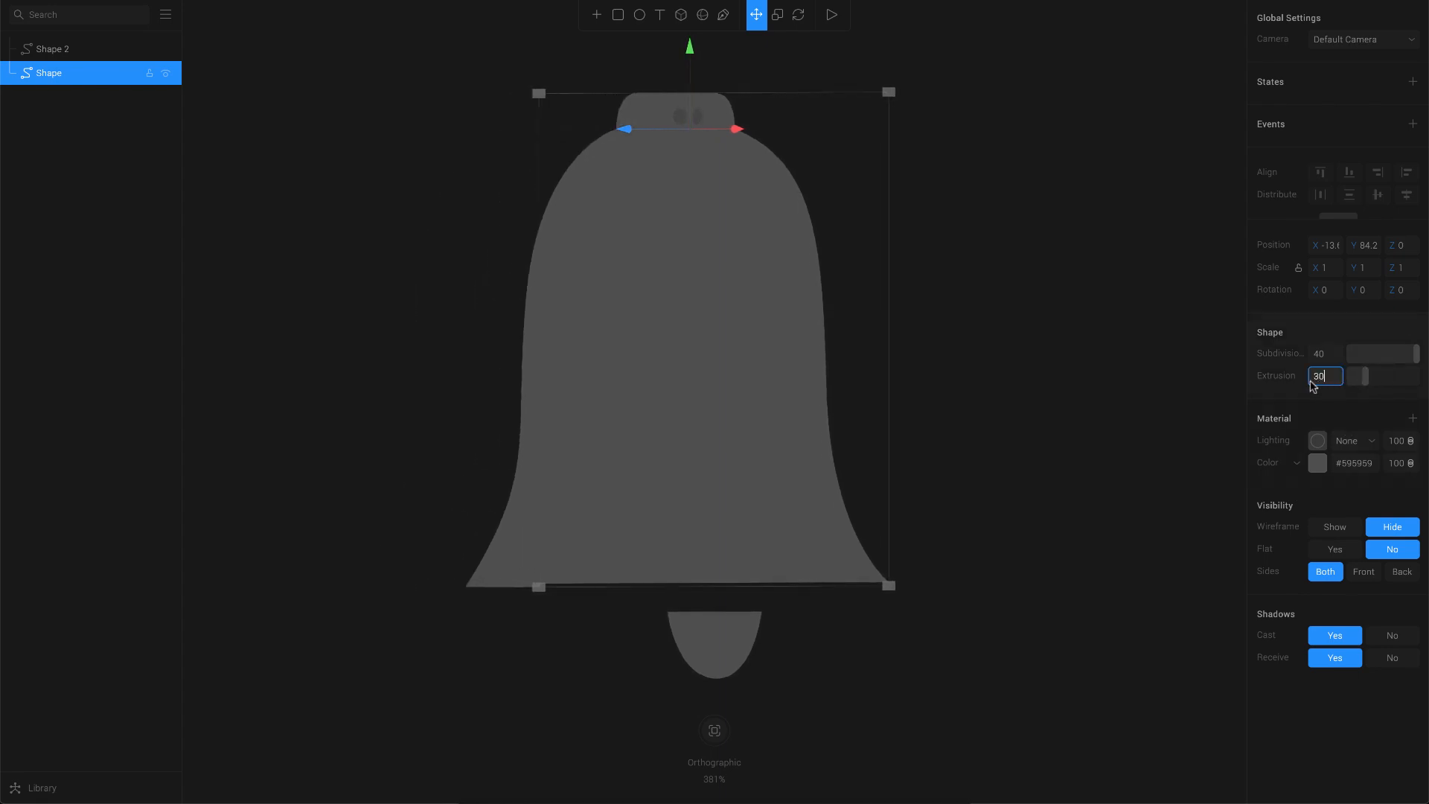
left_click(52, 48)
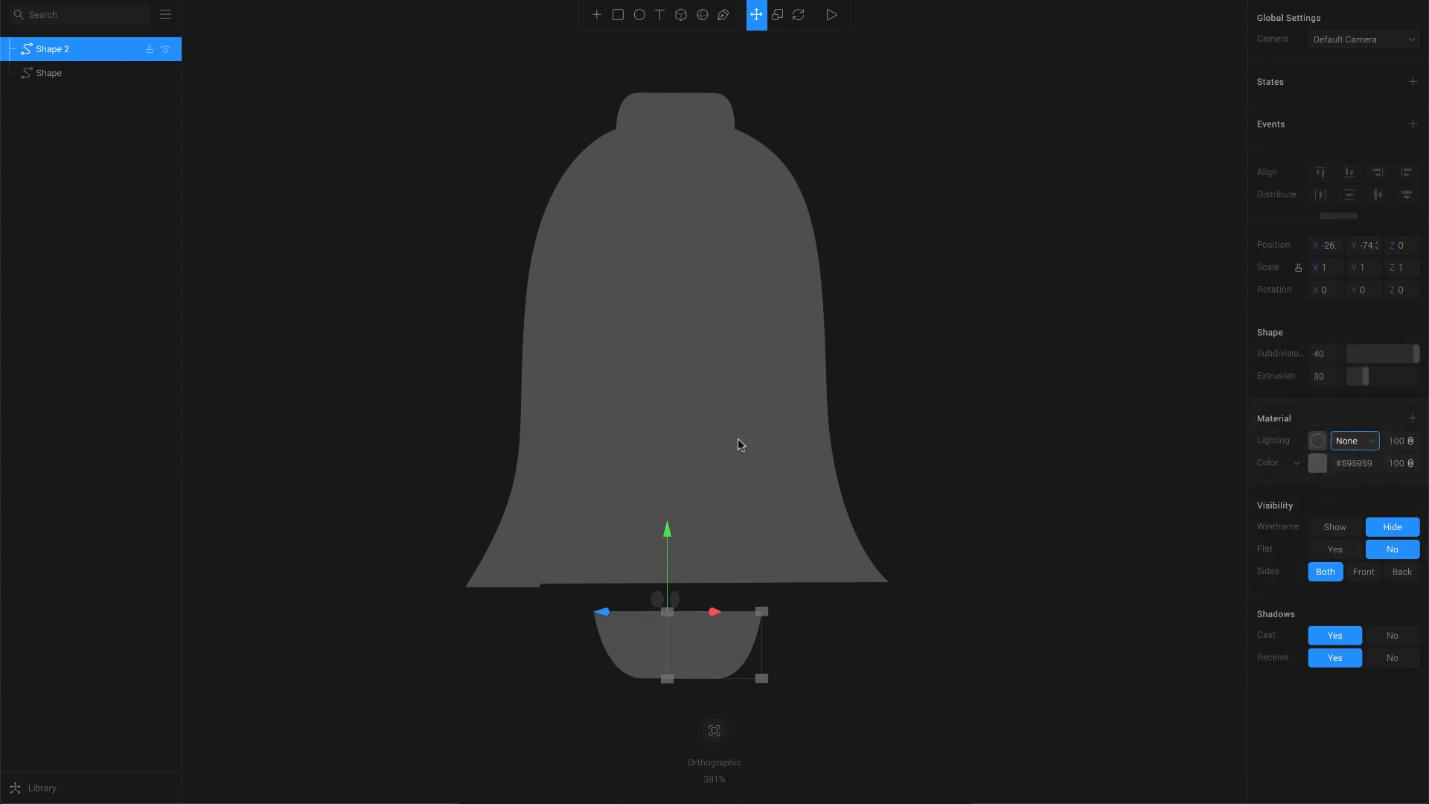
Select Shape and choose Physical in its Material Lighting dropdown
left_click(48, 73)
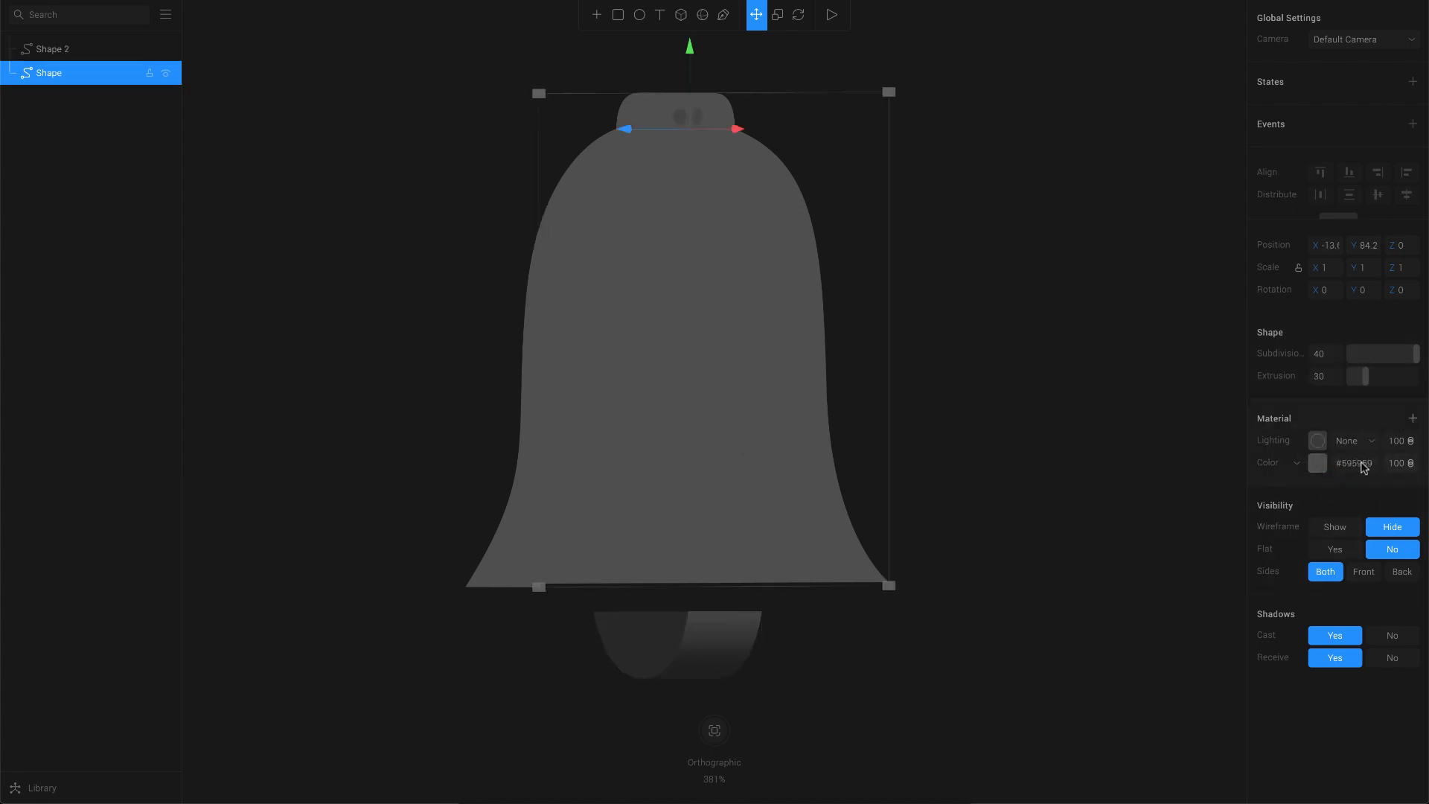
left_click(1350, 441)
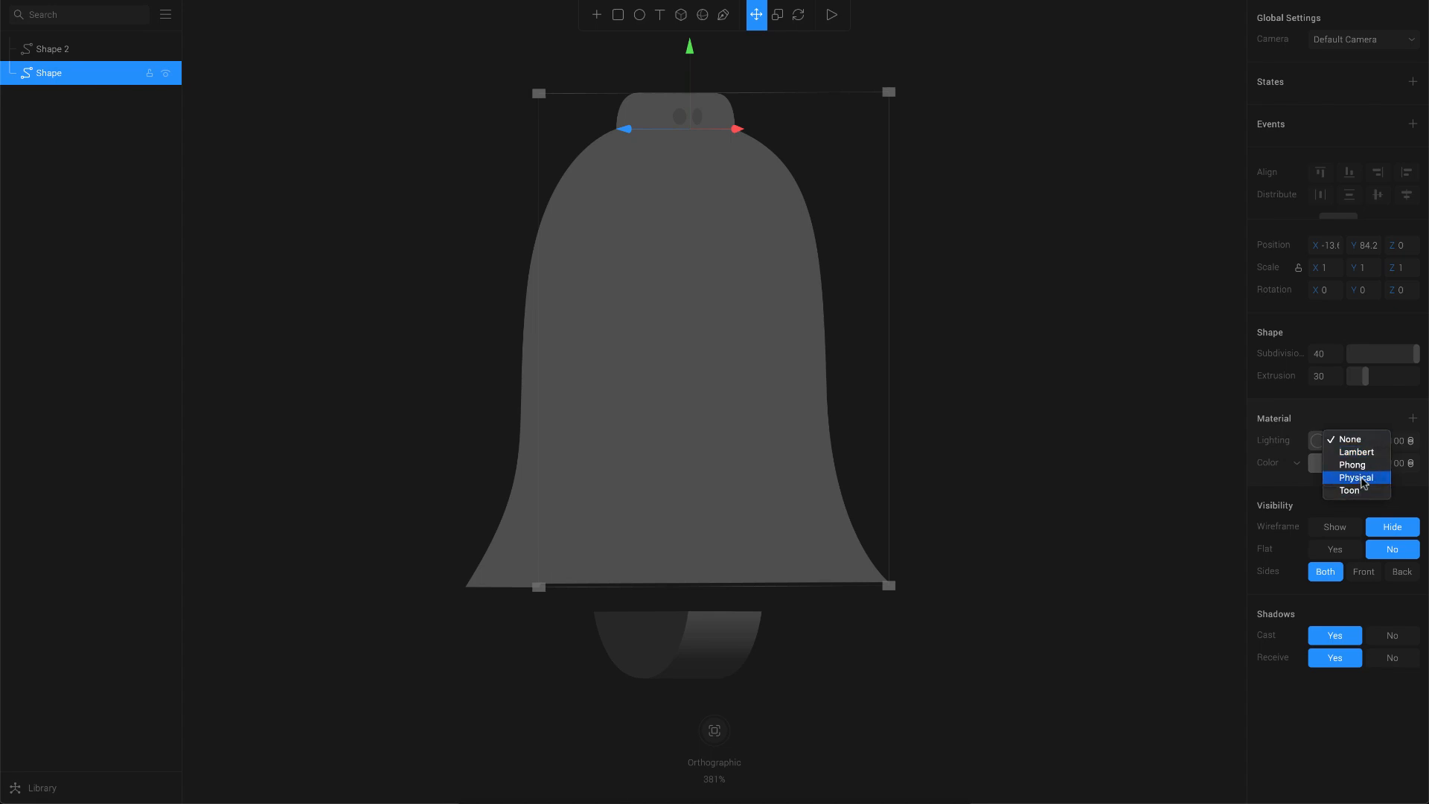
left_click(1355, 477)
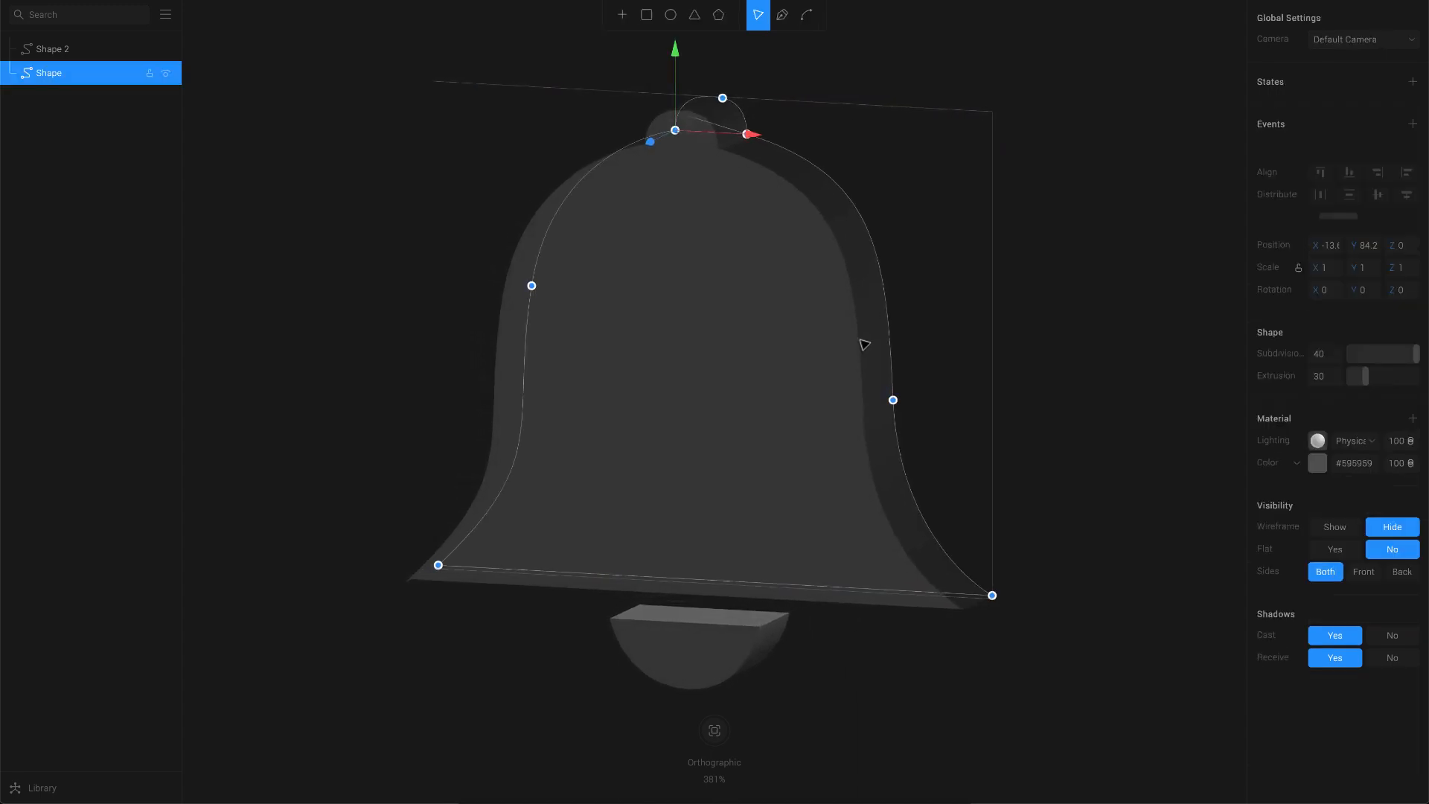
Reshape the bell's right-side anchor into a smooth curve and exit point editing
left_click_drag(892, 399, 1000, 358)
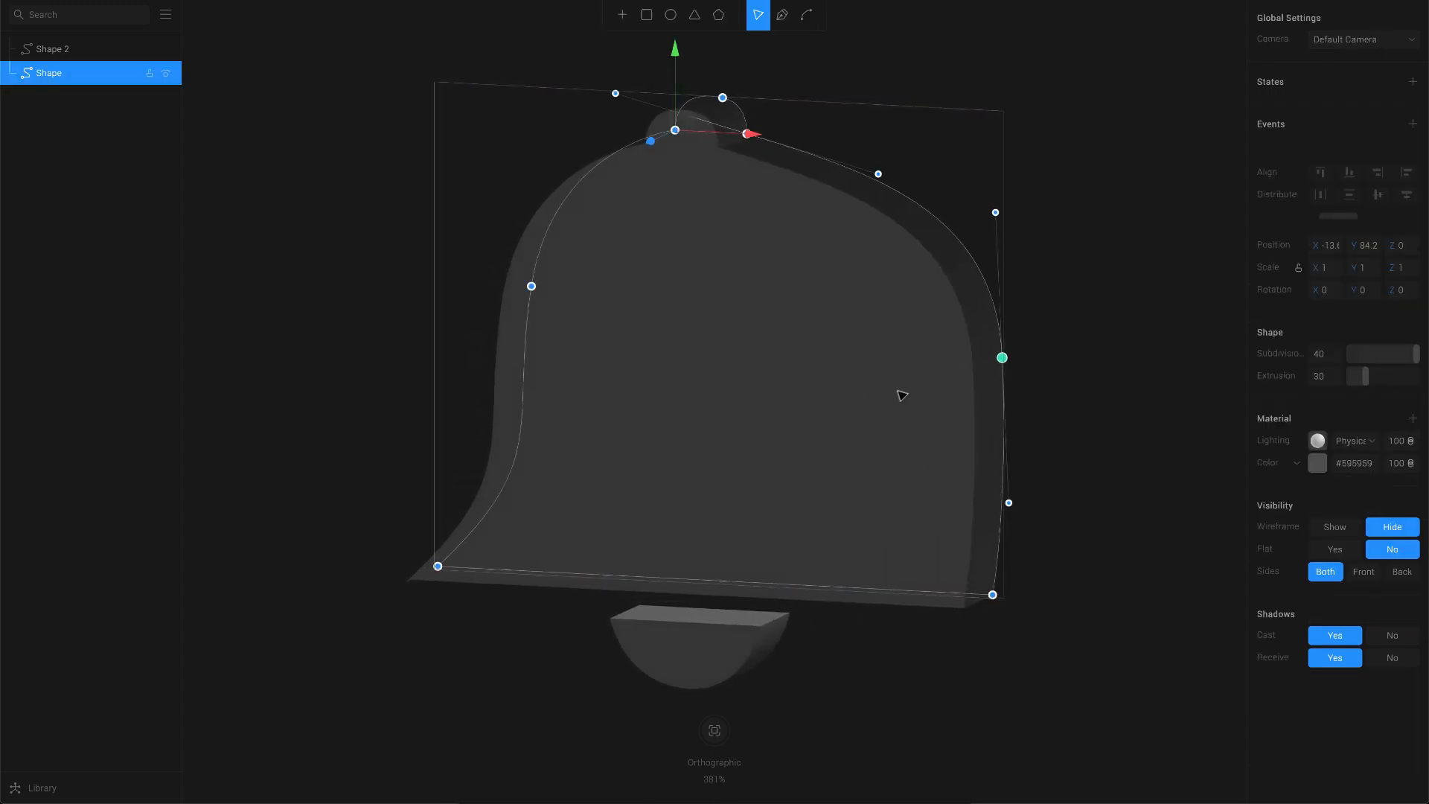
left_click_drag(1000, 357, 892, 399)
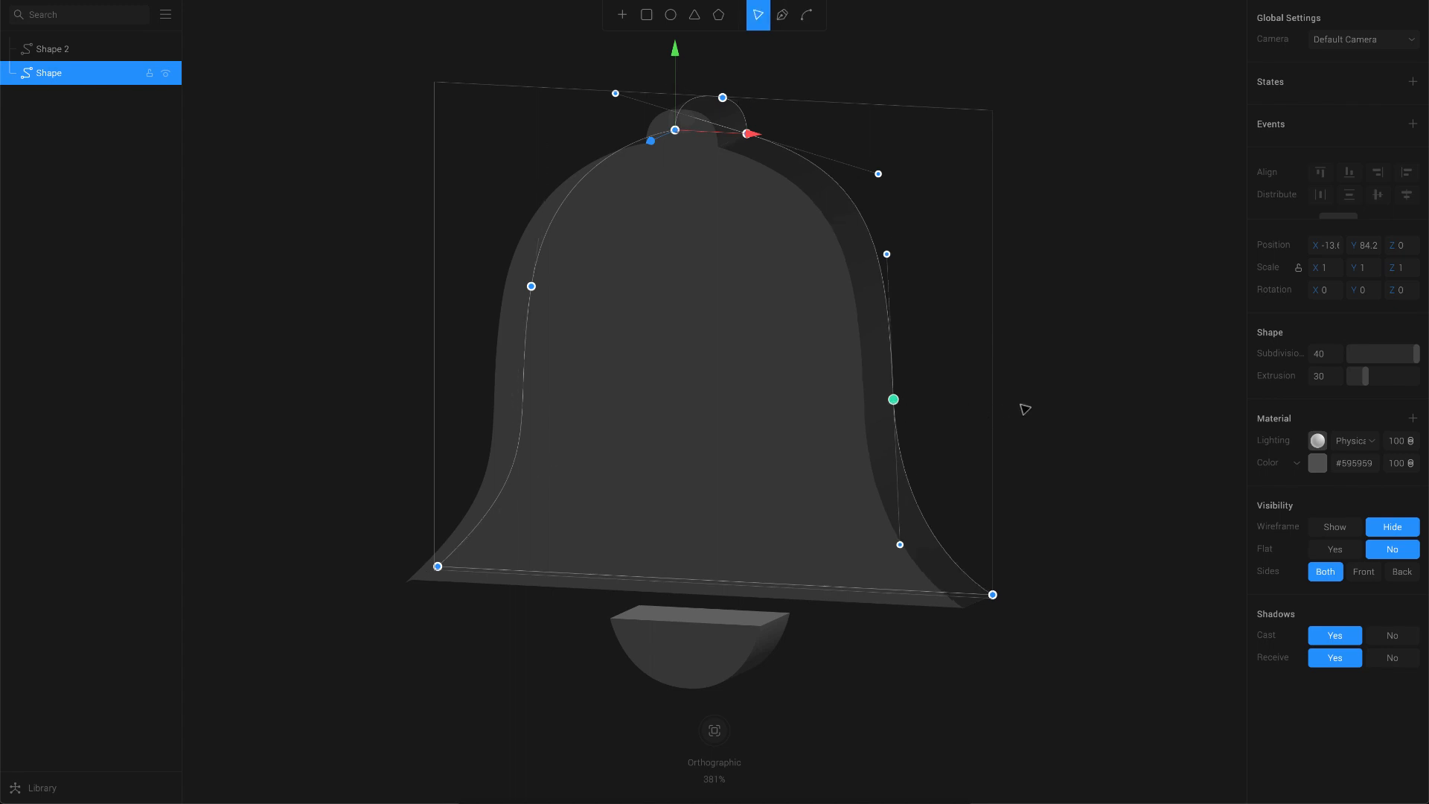
left_click(756, 15)
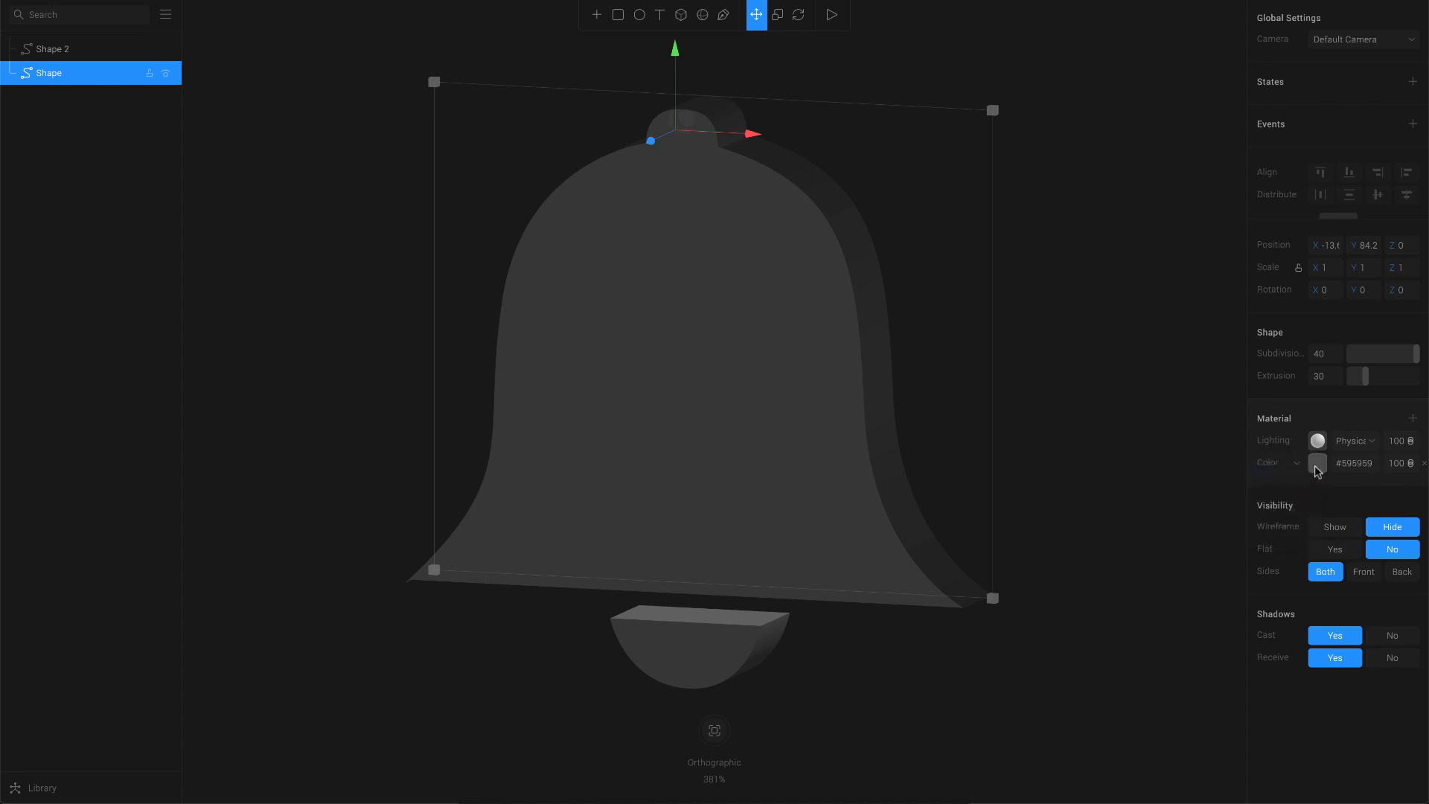
Give Shape a gold Gradient fill and Shape 2 a solid golden brown colour
left_click(1298, 462)
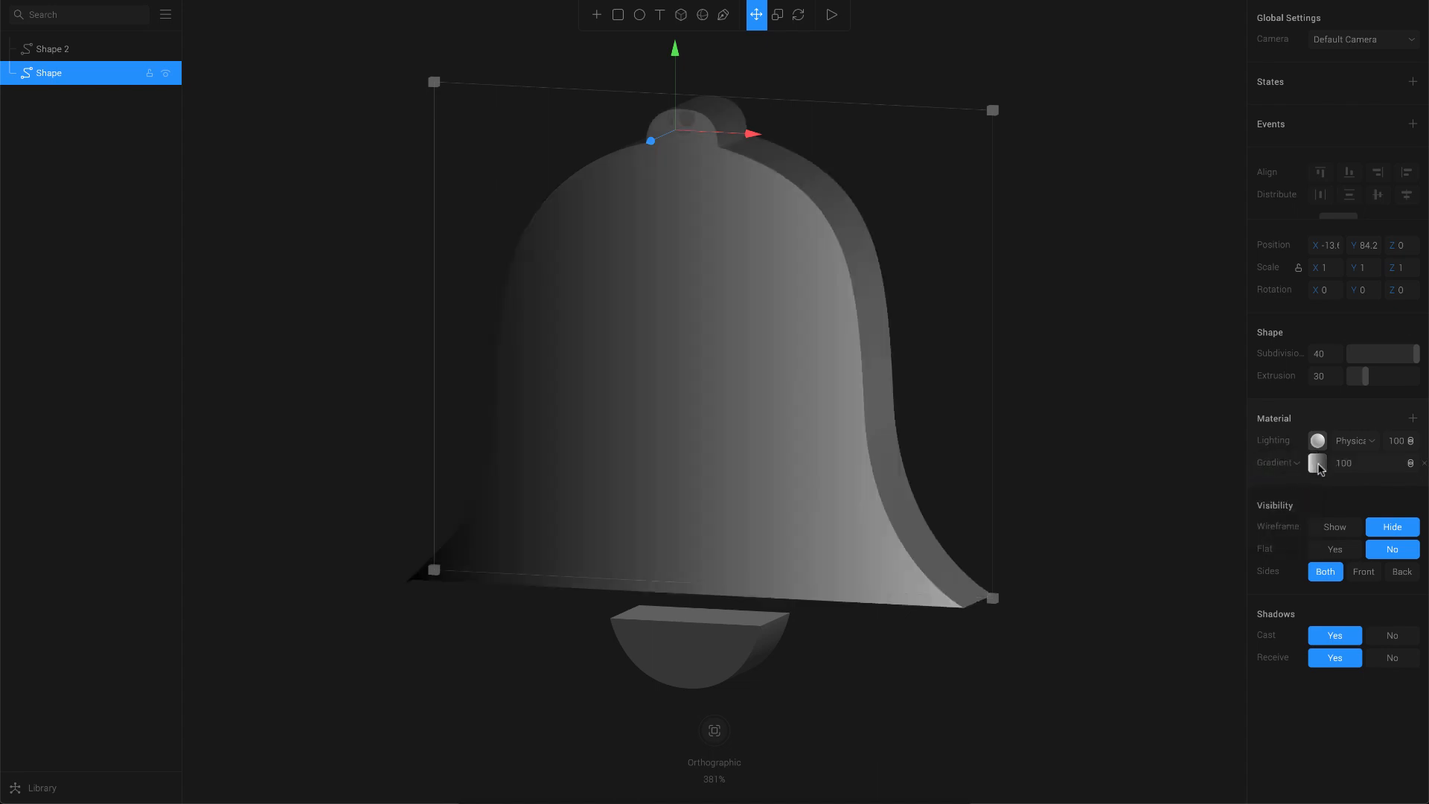
left_click(1317, 463)
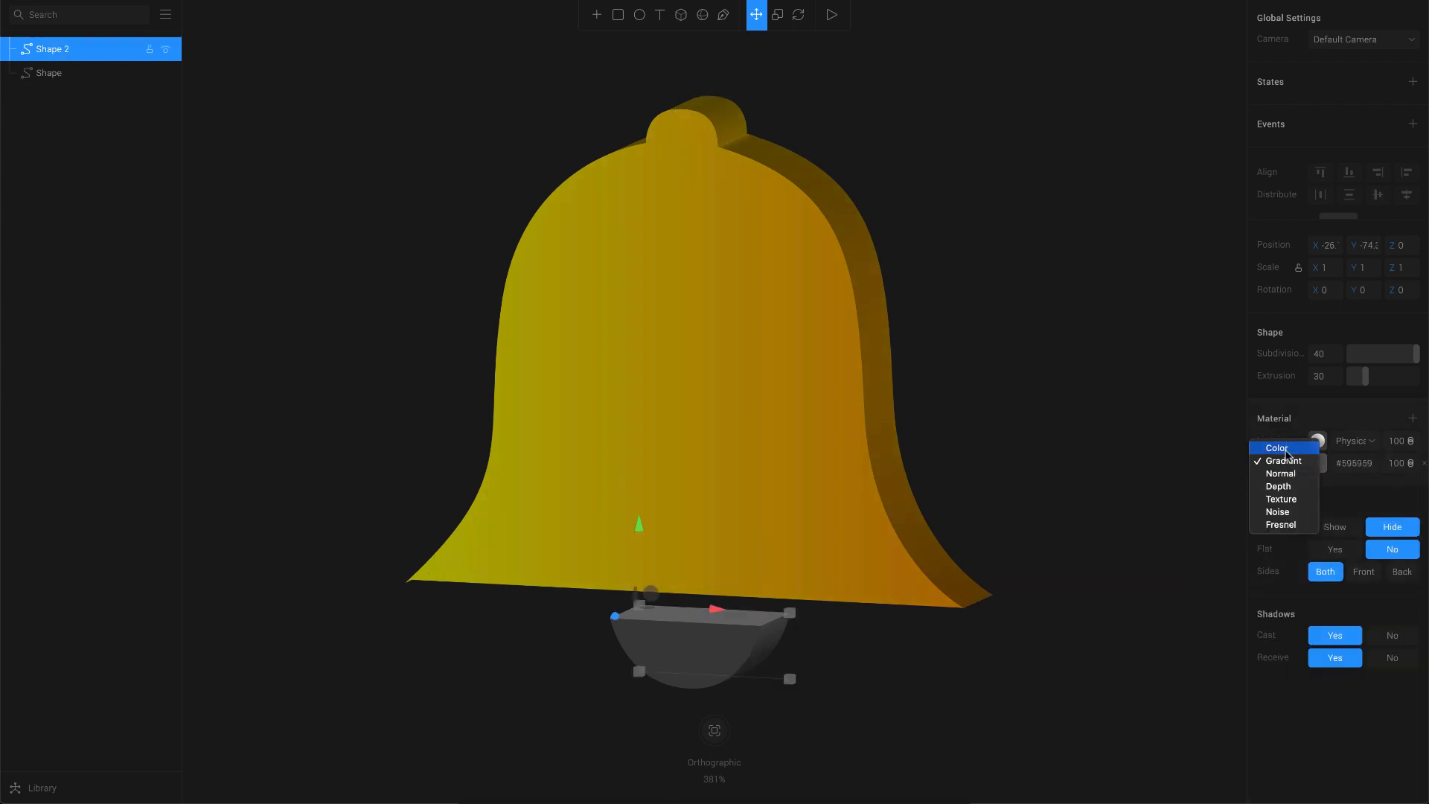
left_click(1276, 447)
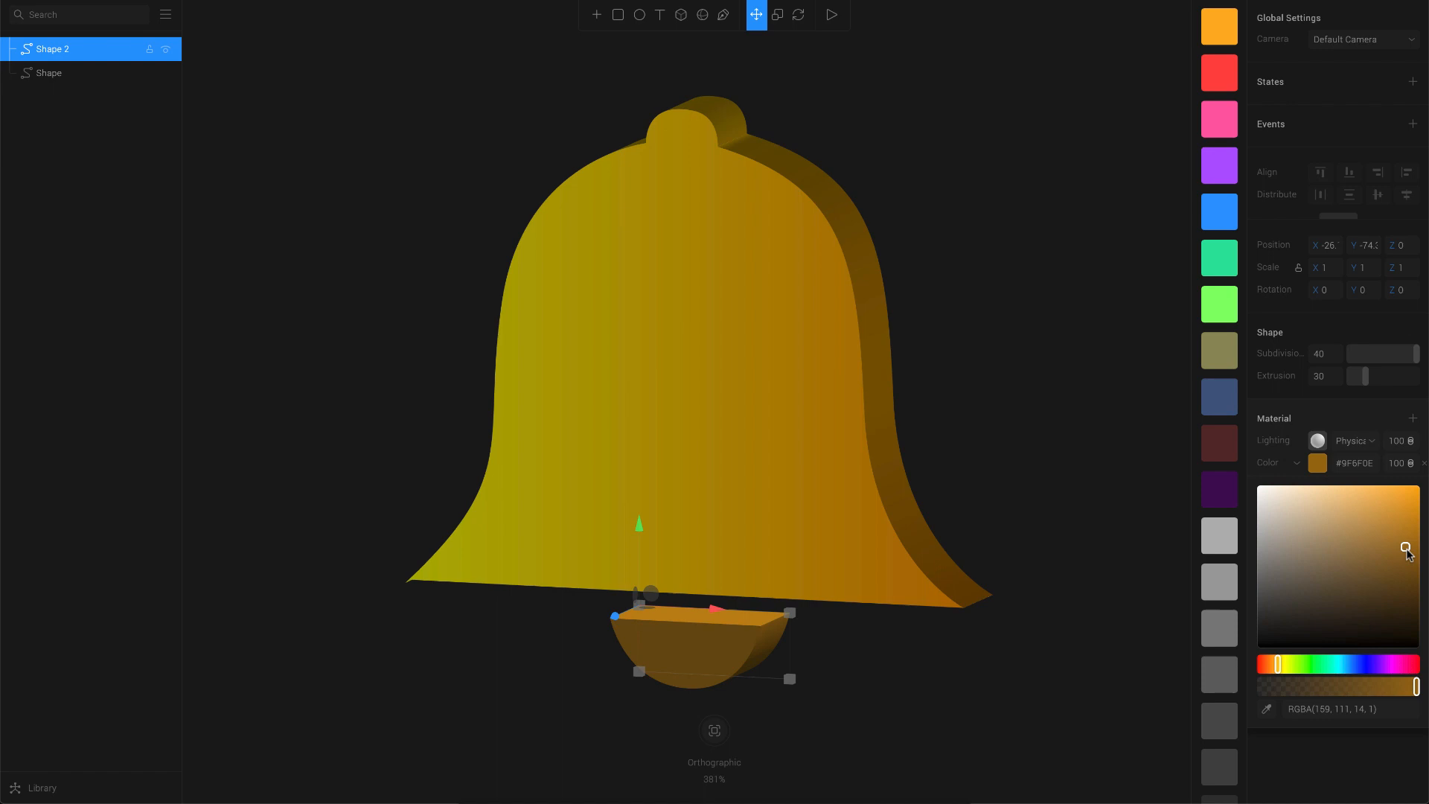
left_click(1066, 523)
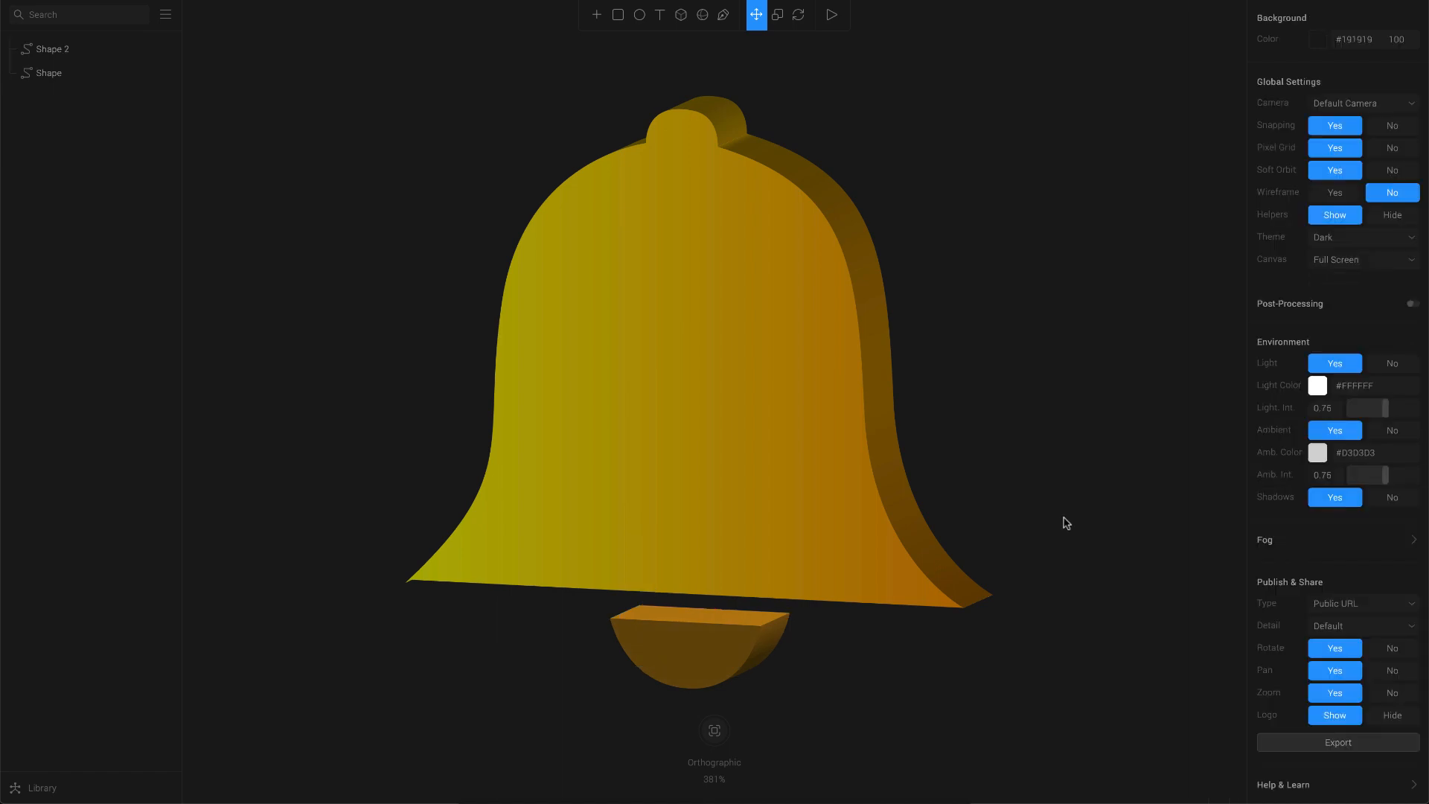
Add a Spot Light and position it above the bell, shining down
scroll("down", 3)
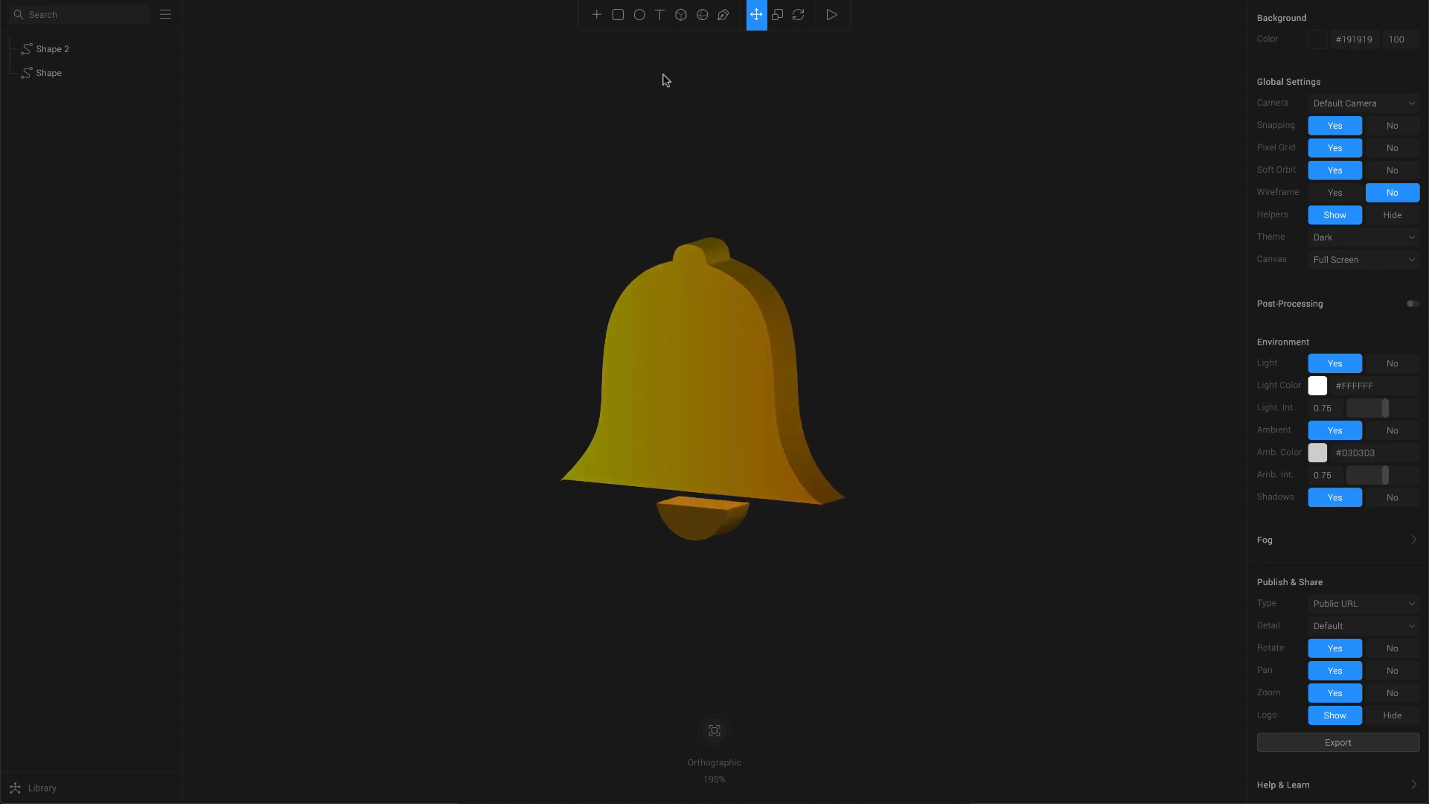
left_click(597, 14)
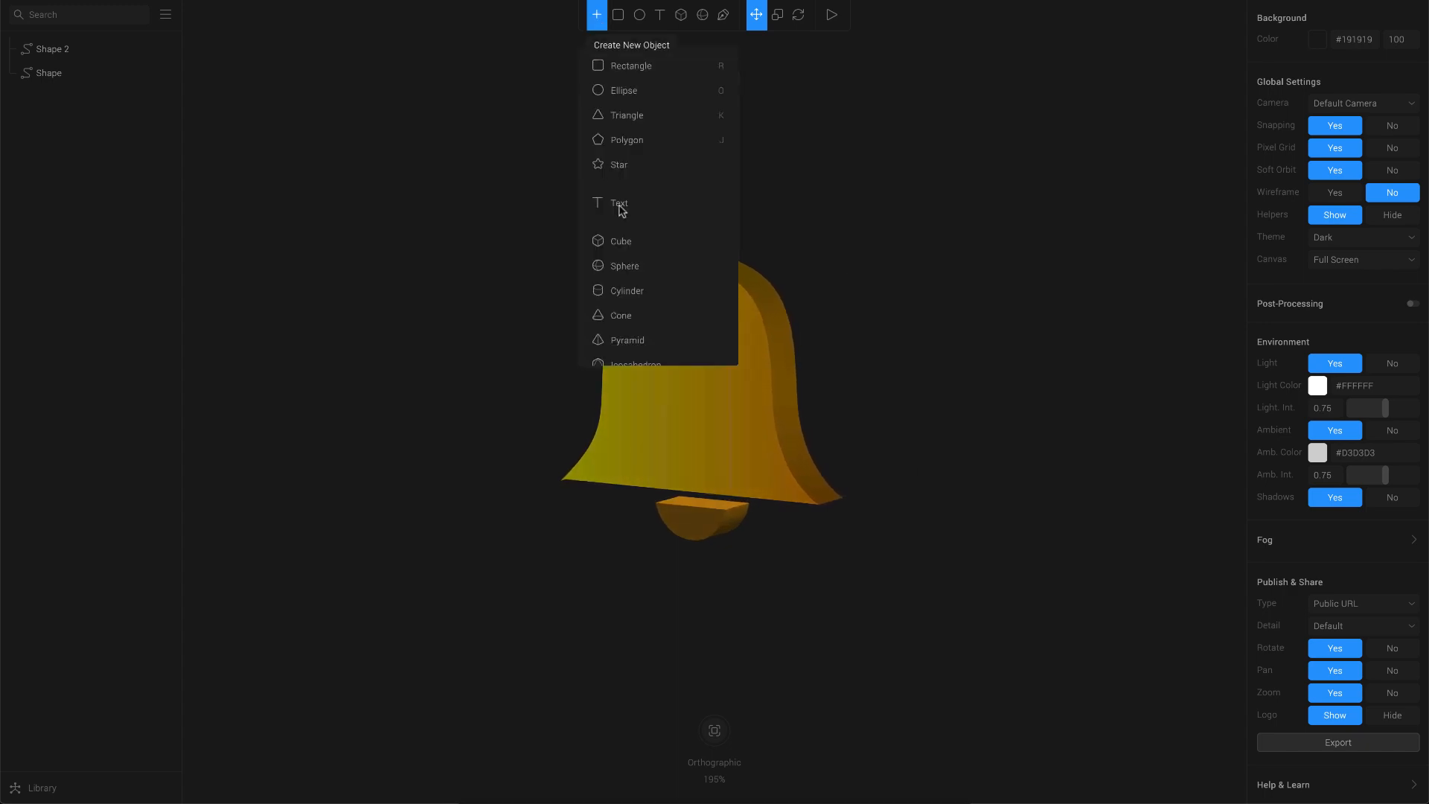
scroll("down", 3)
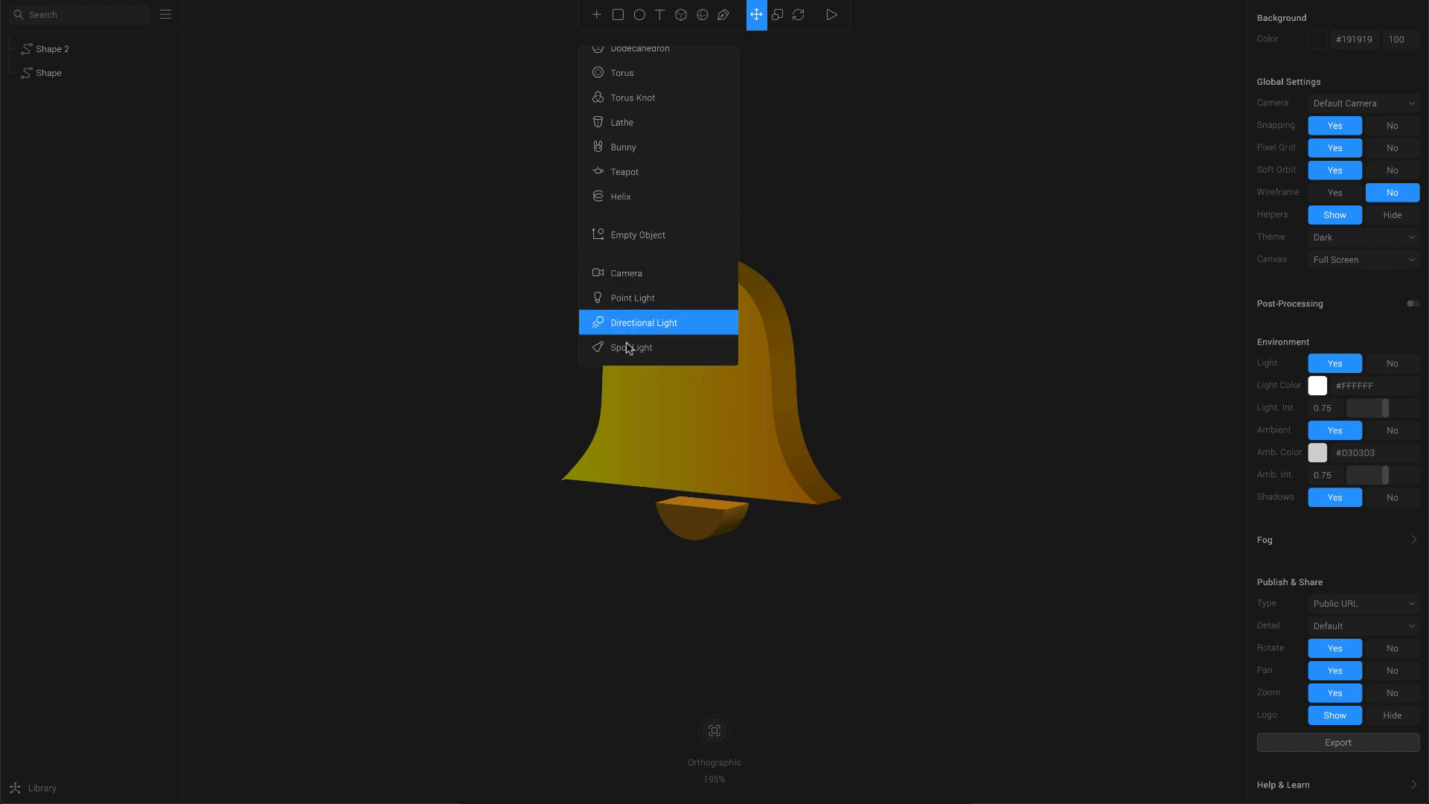
left_click(631, 347)
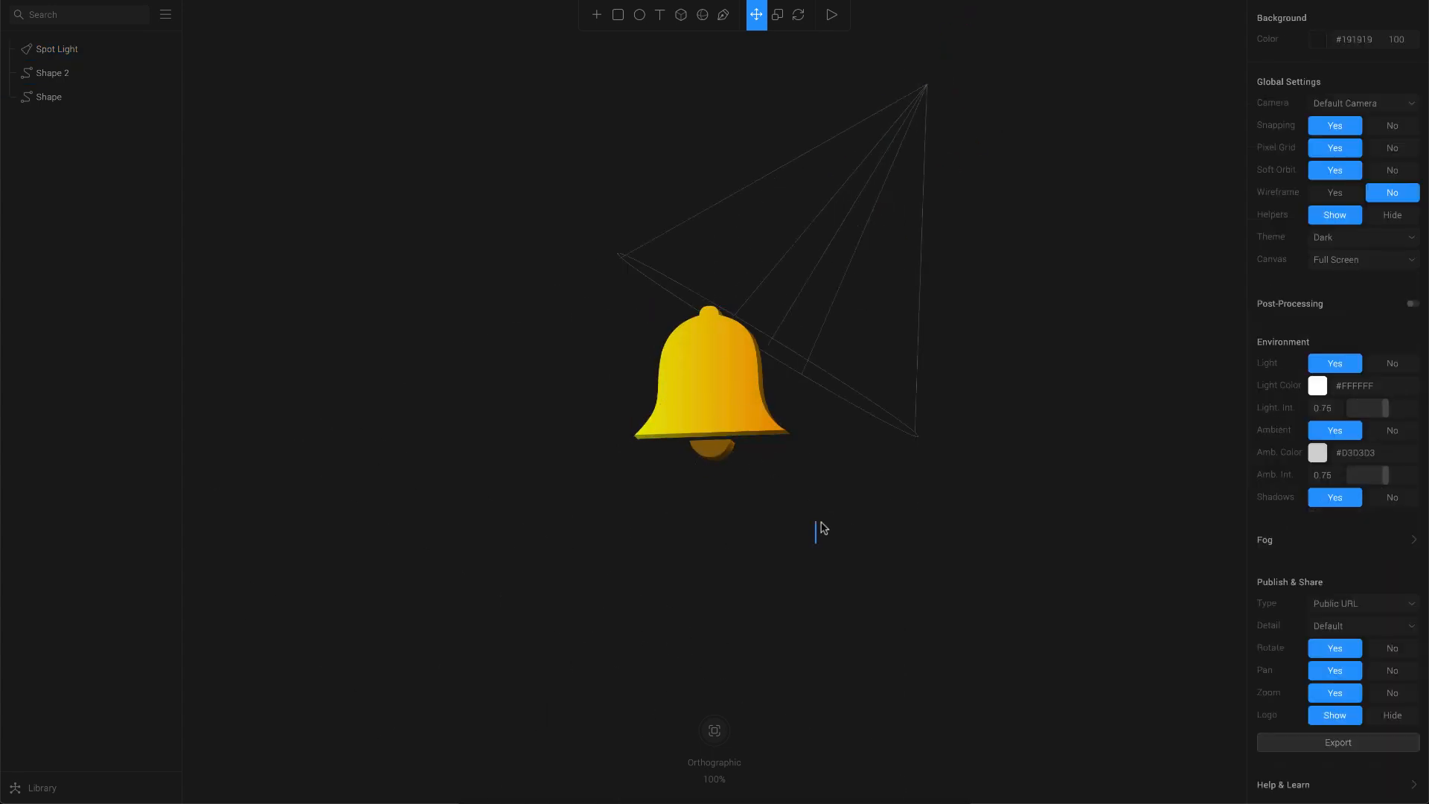
left_click_drag(820, 527, 922, 638)
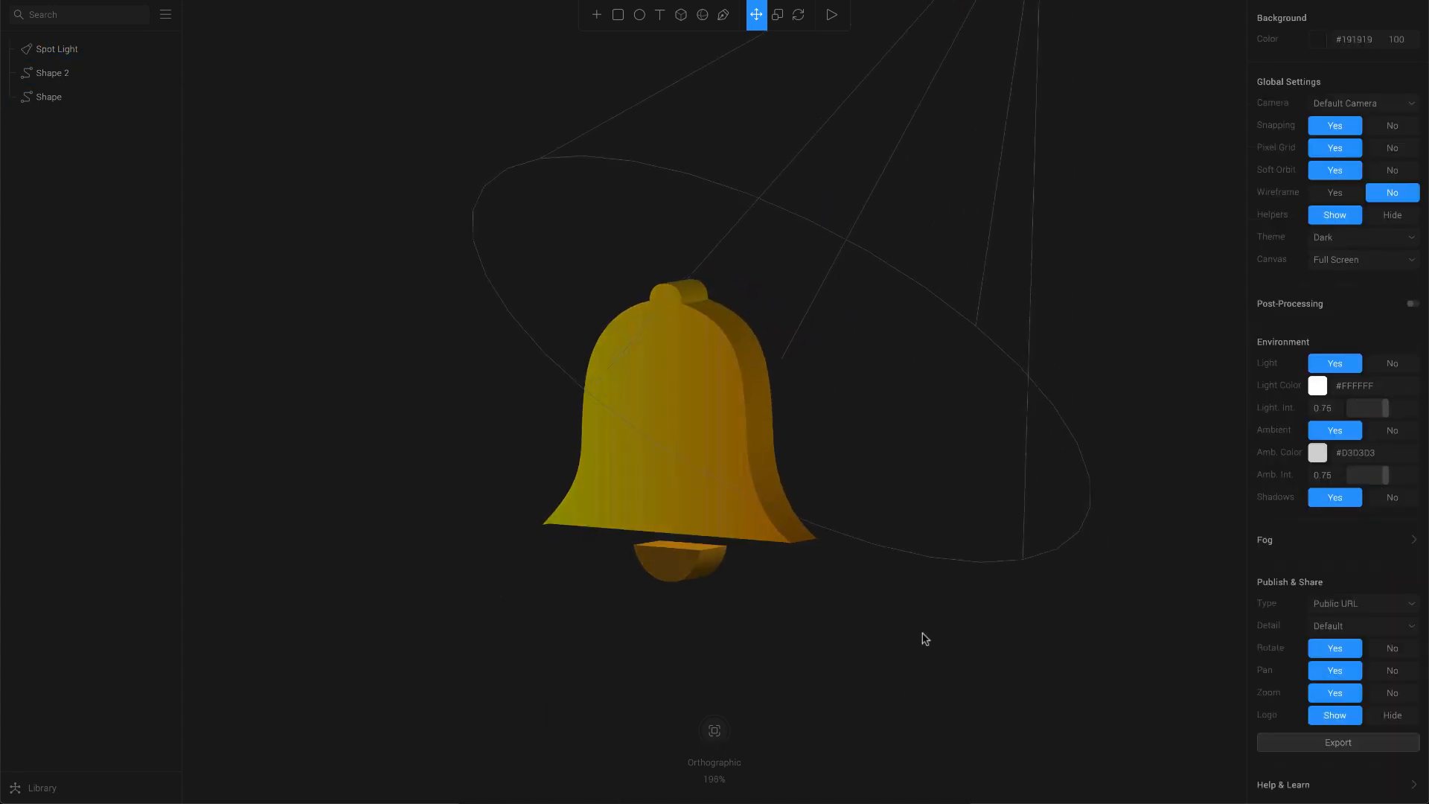
Raise the environment light intensity slider to 3
left_click_drag(1343, 407, 1389, 407)
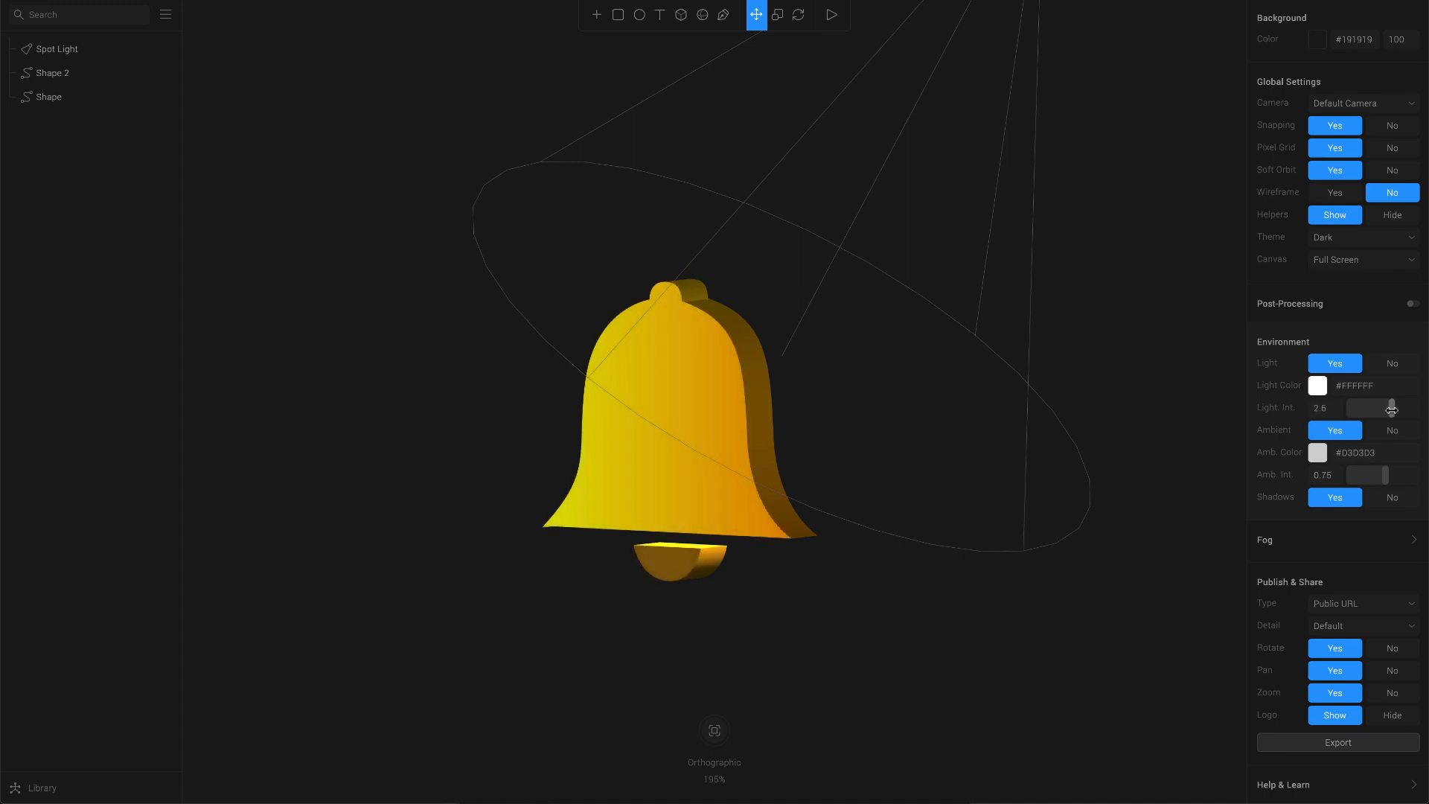
left_click_drag(1392, 407, 1381, 407)
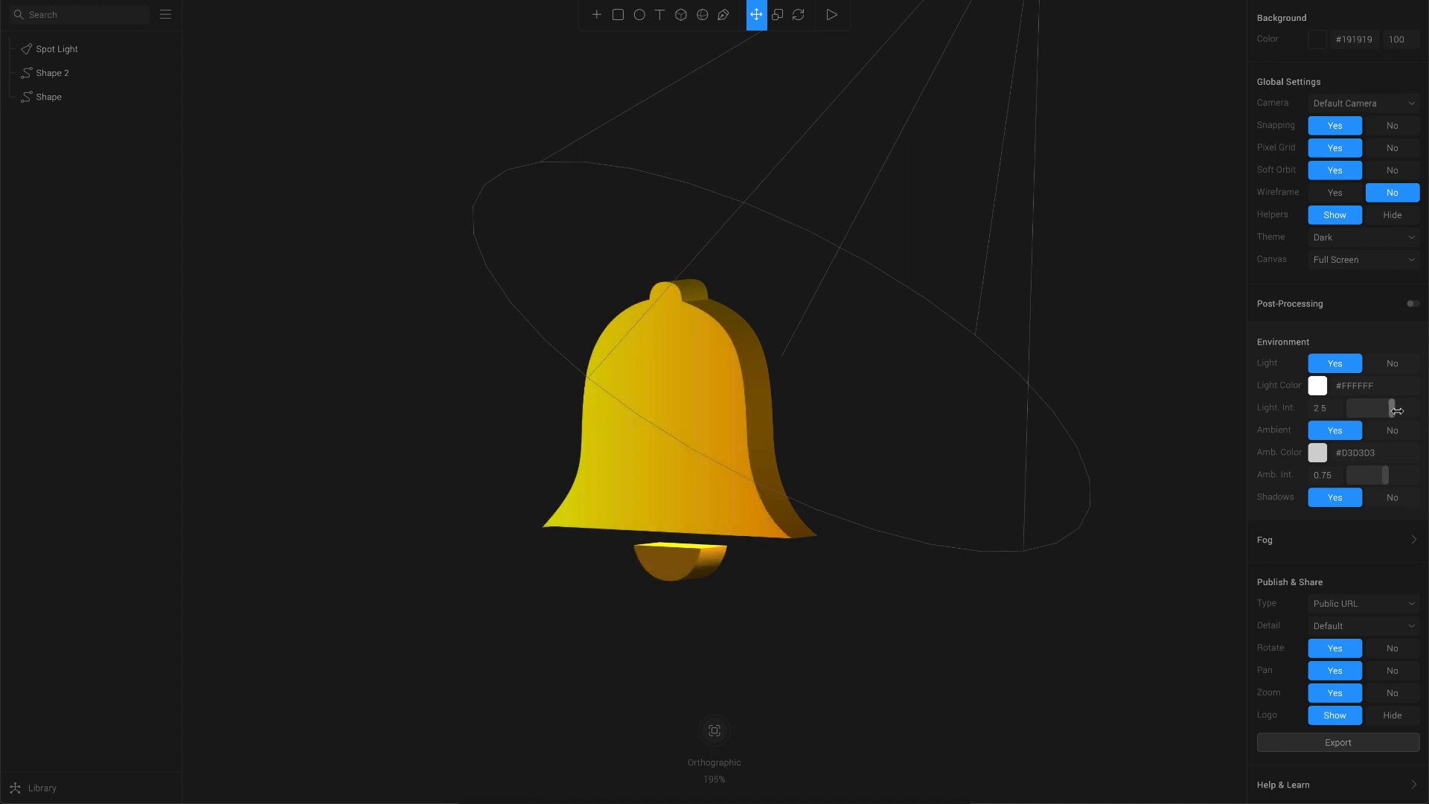
left_click_drag(1375, 407, 1393, 407)
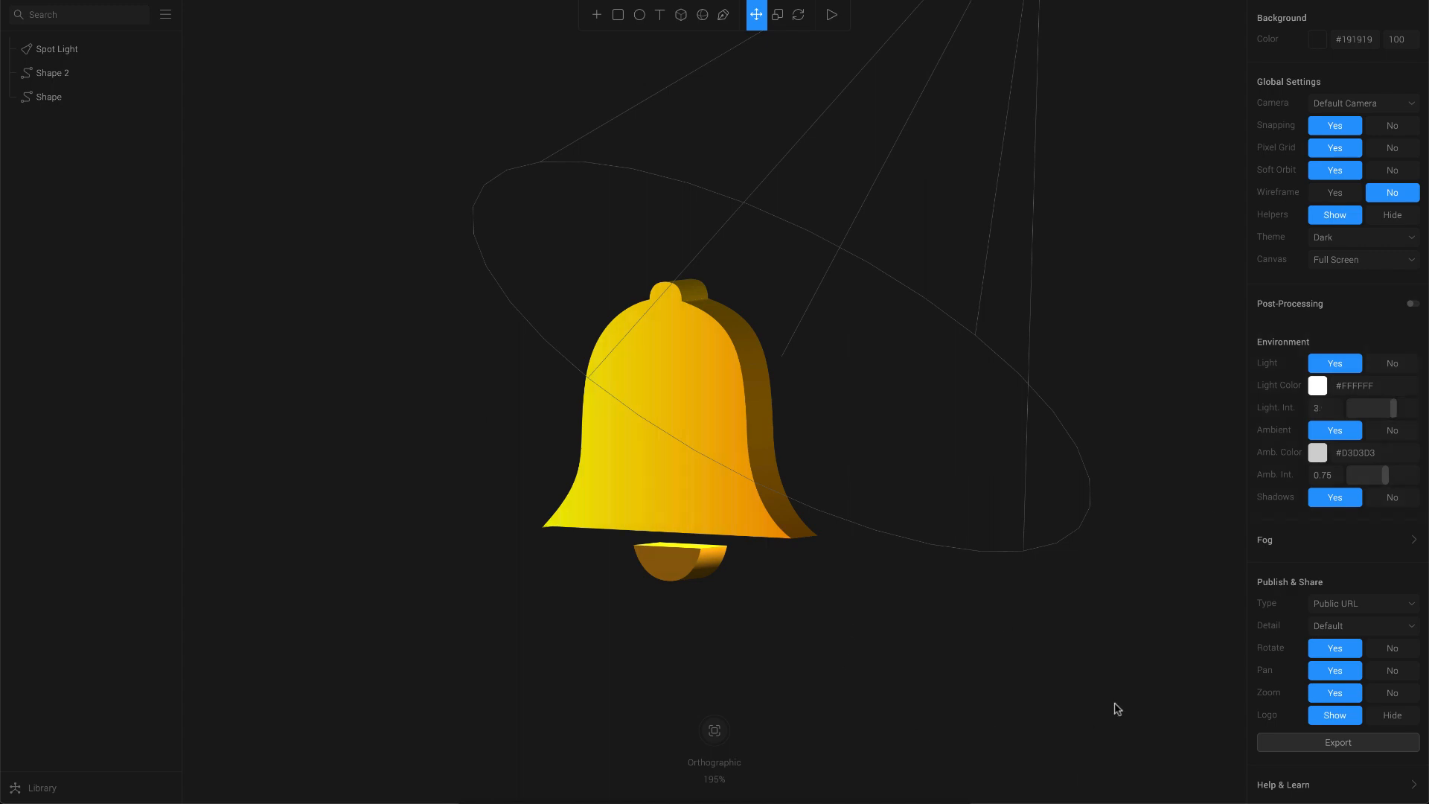
Set the Publish & Share export type to Image in PNG format and edit the background colour
left_click(1361, 604)
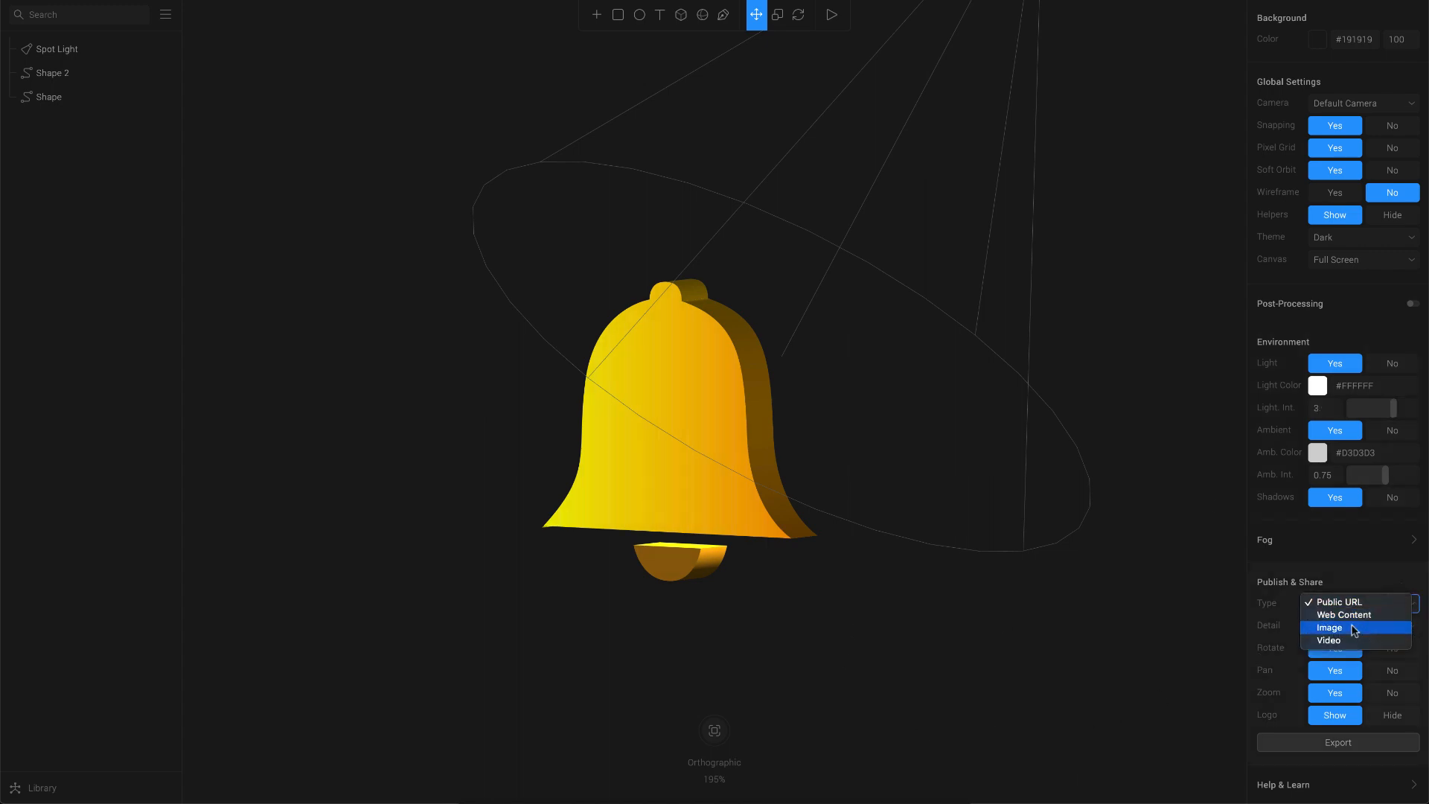
left_click(1329, 628)
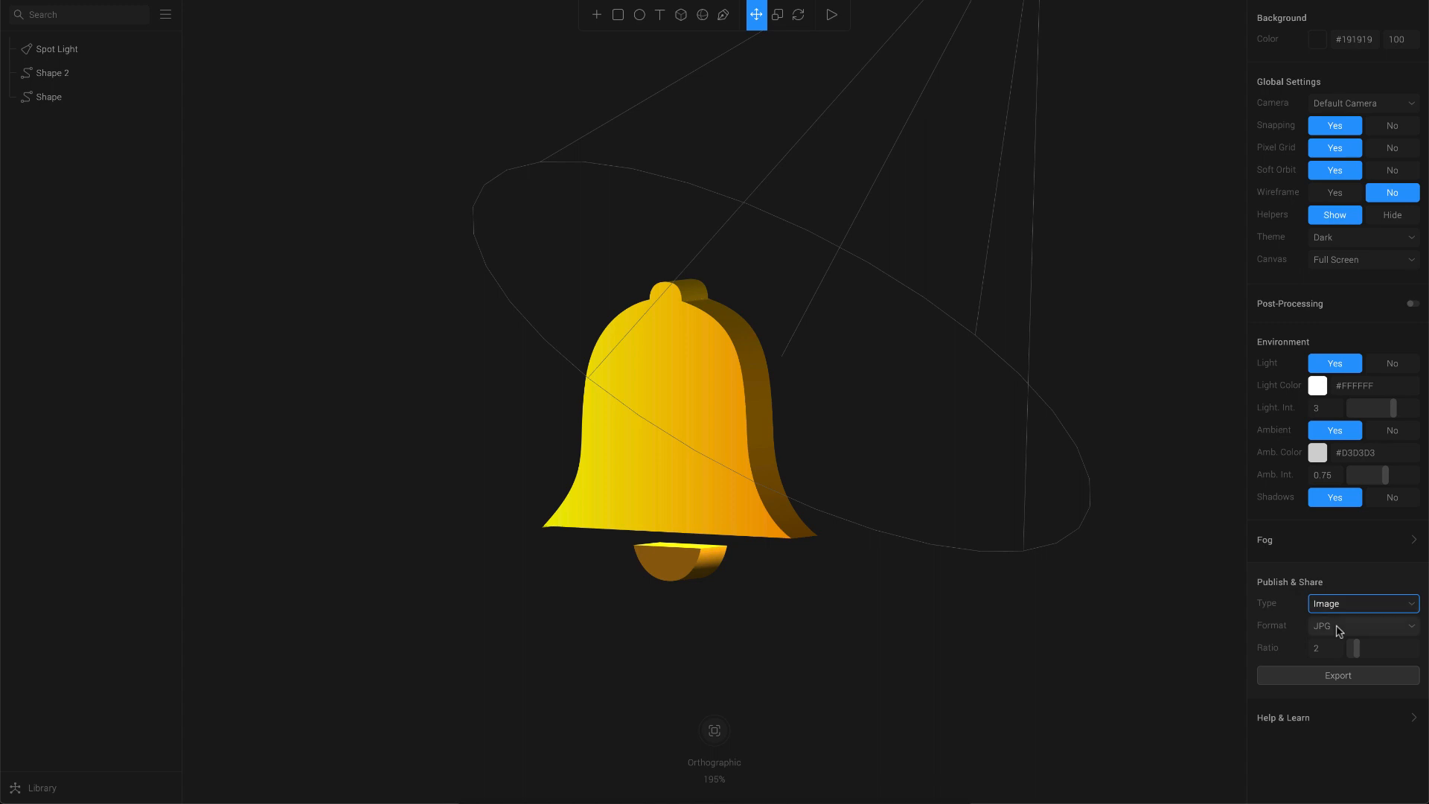
left_click(1362, 625)
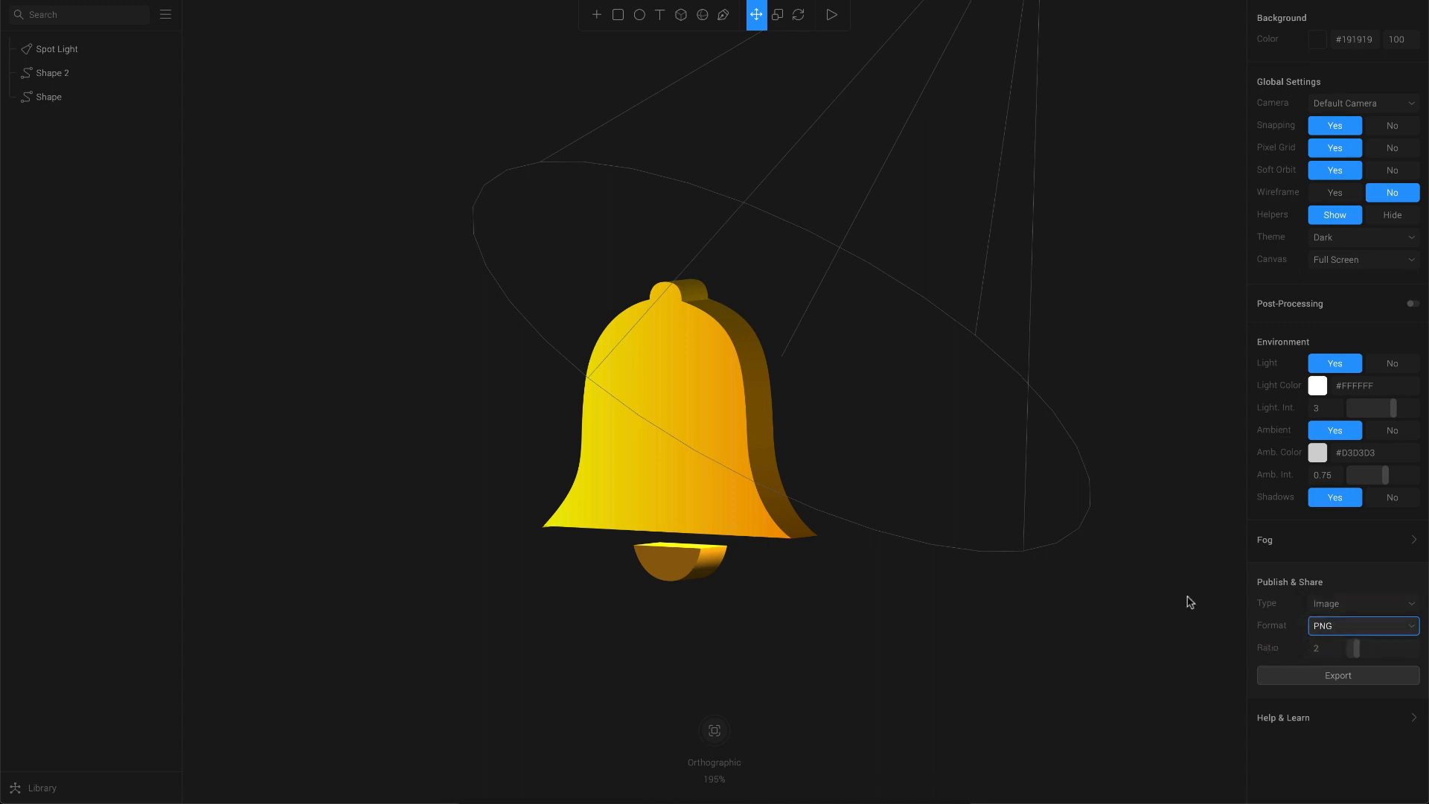
mouse_move(1269, 43)
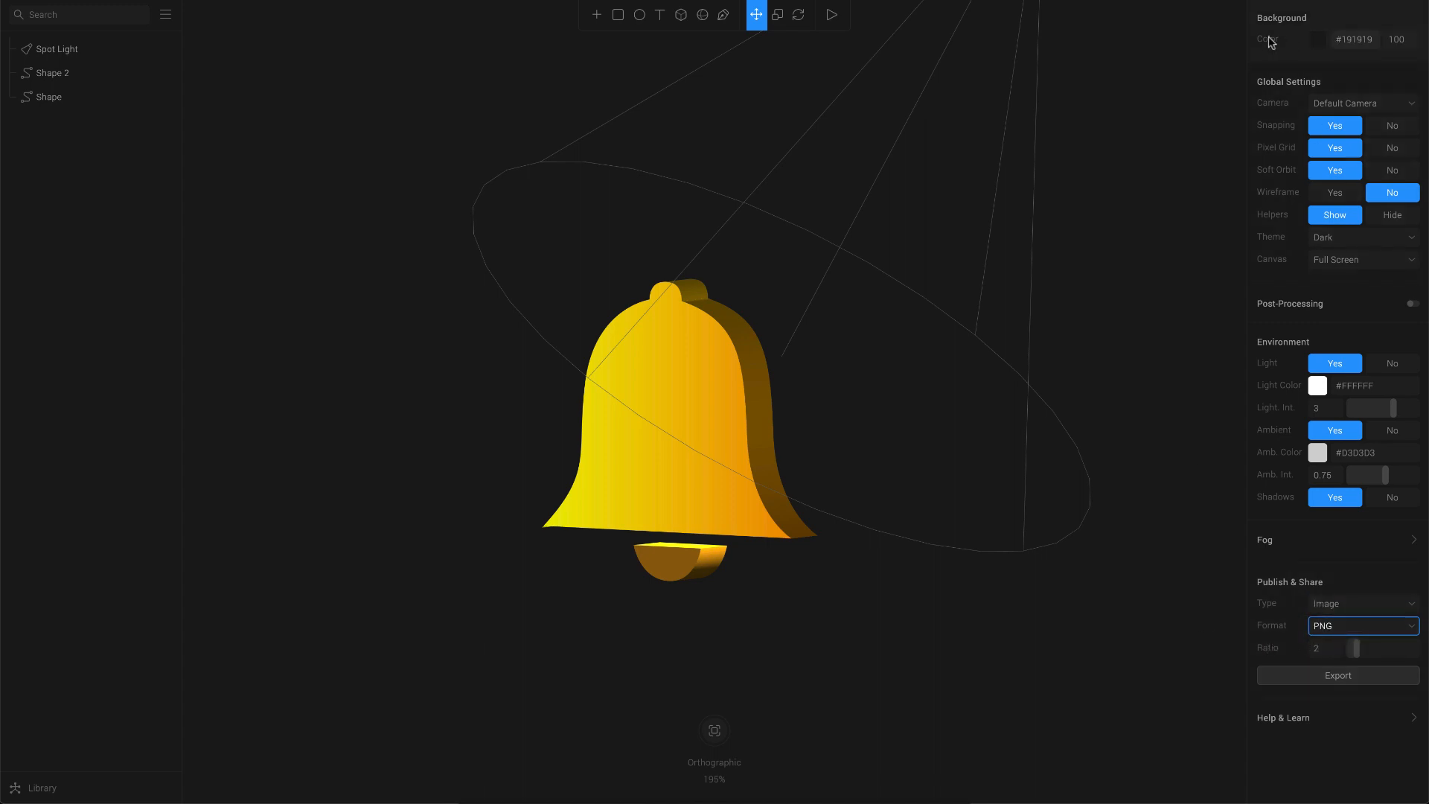
left_click(1400, 40)
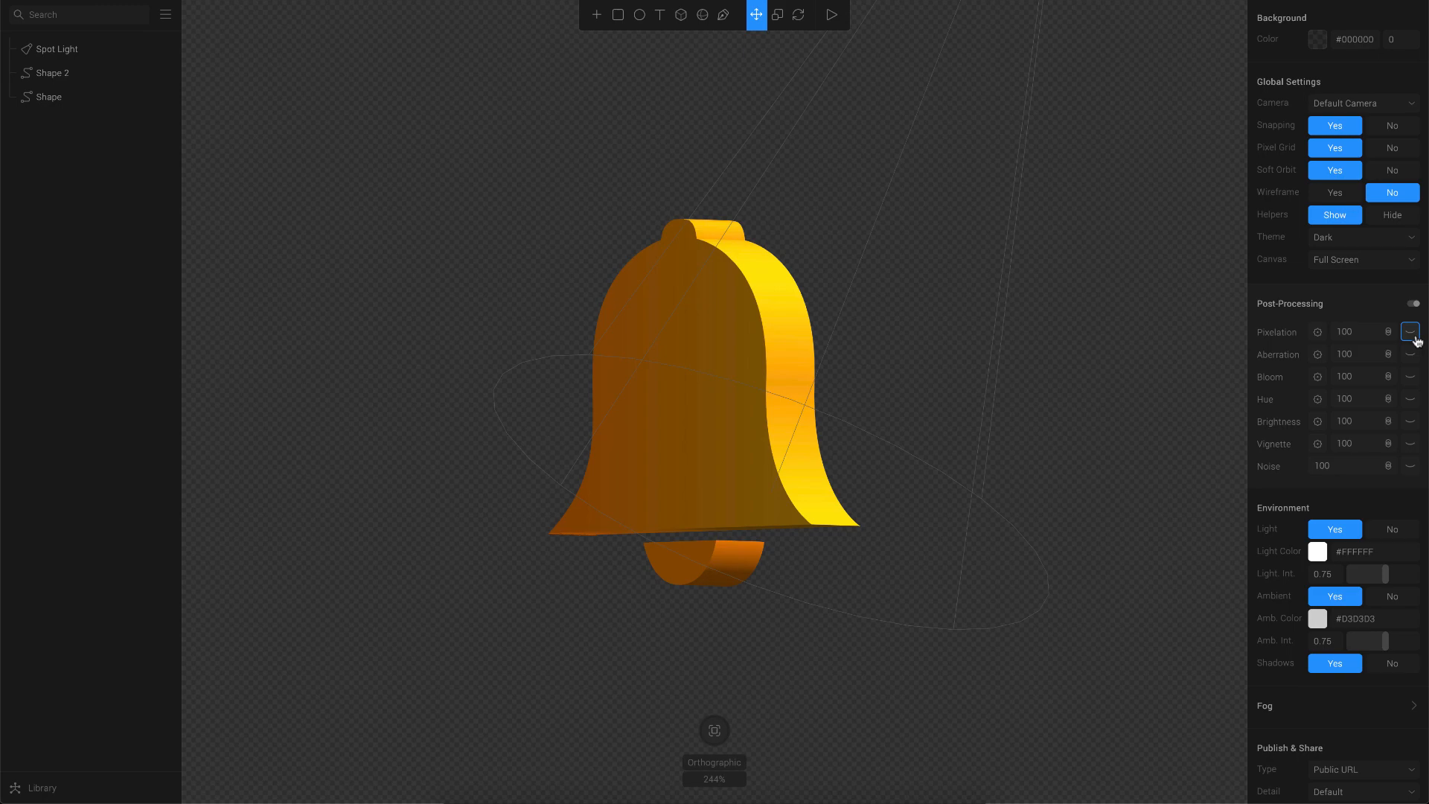
Preview the grainy Noise post-processing effect on the bell, then switch it off and leave the scene
left_click(1409, 353)
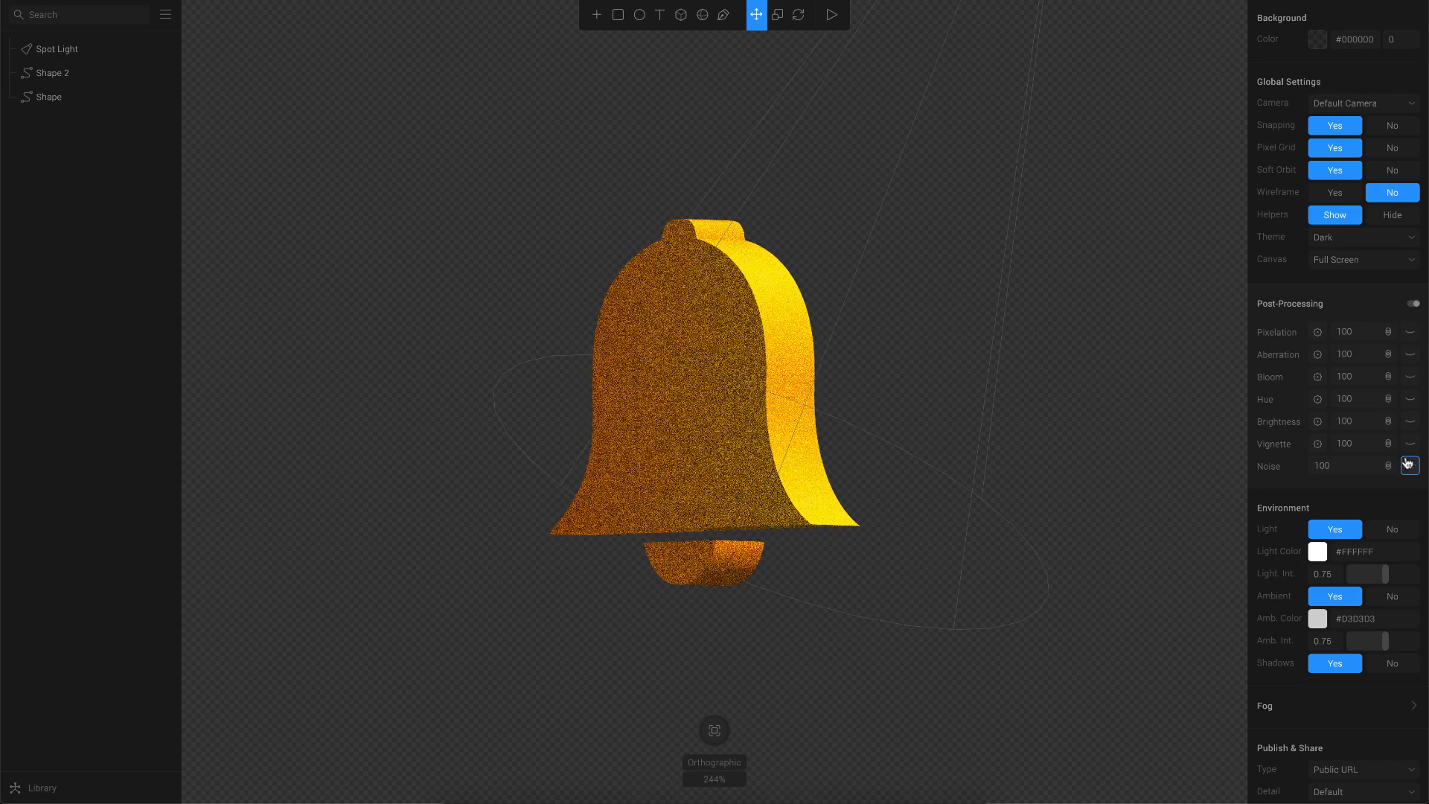
left_click(1409, 465)
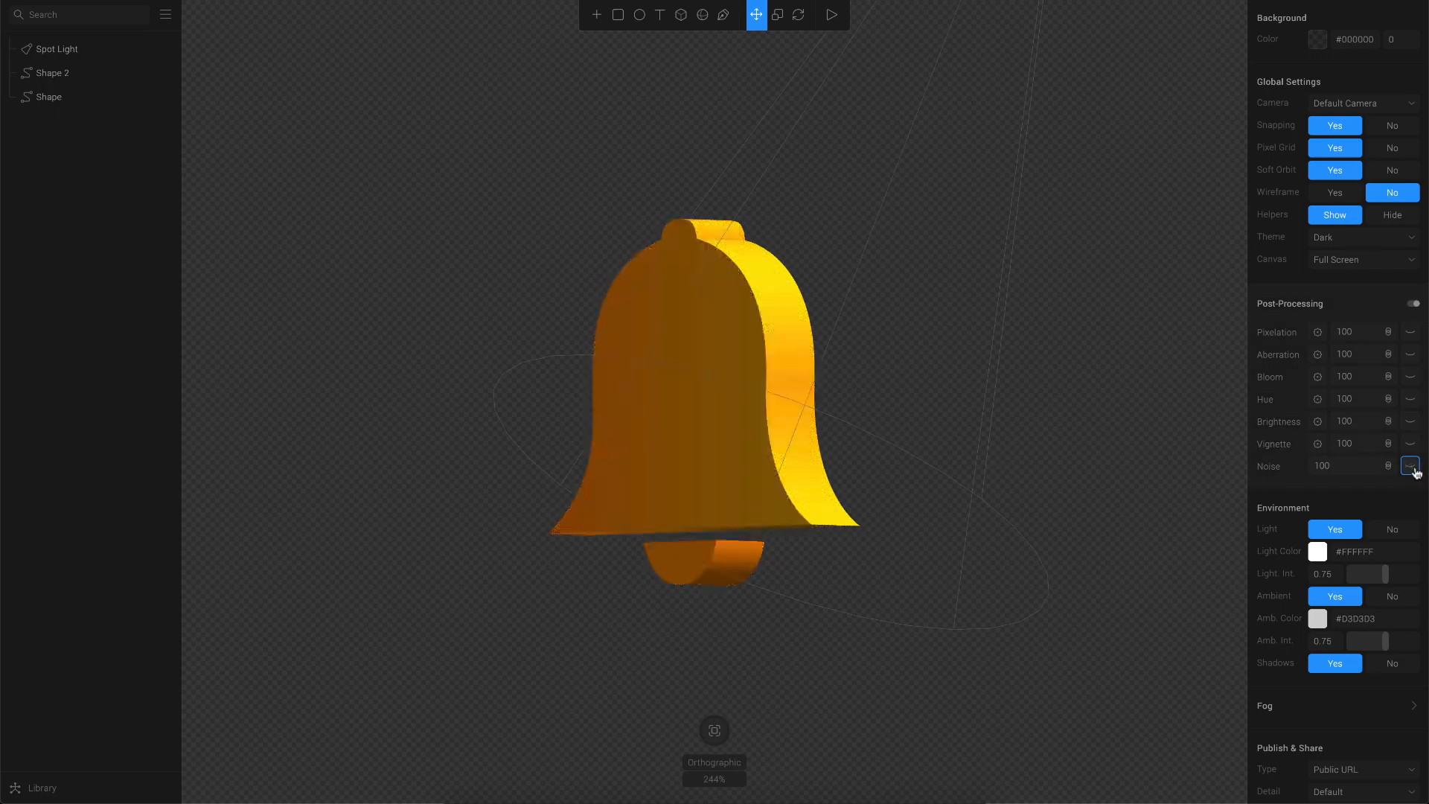
left_click(1412, 303)
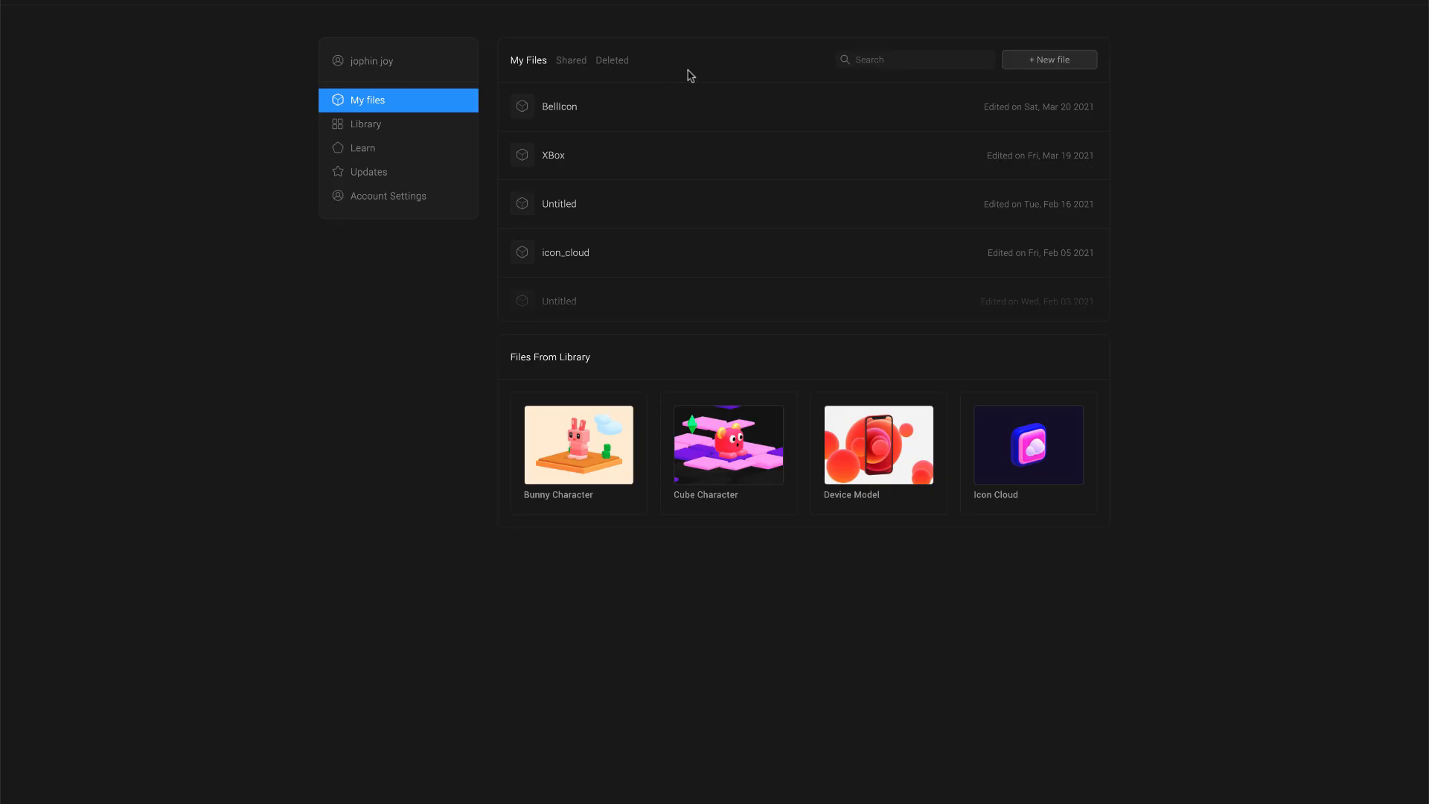
Choose Share from the Untitled file's three-dot menu on My Files
left_click(1097, 108)
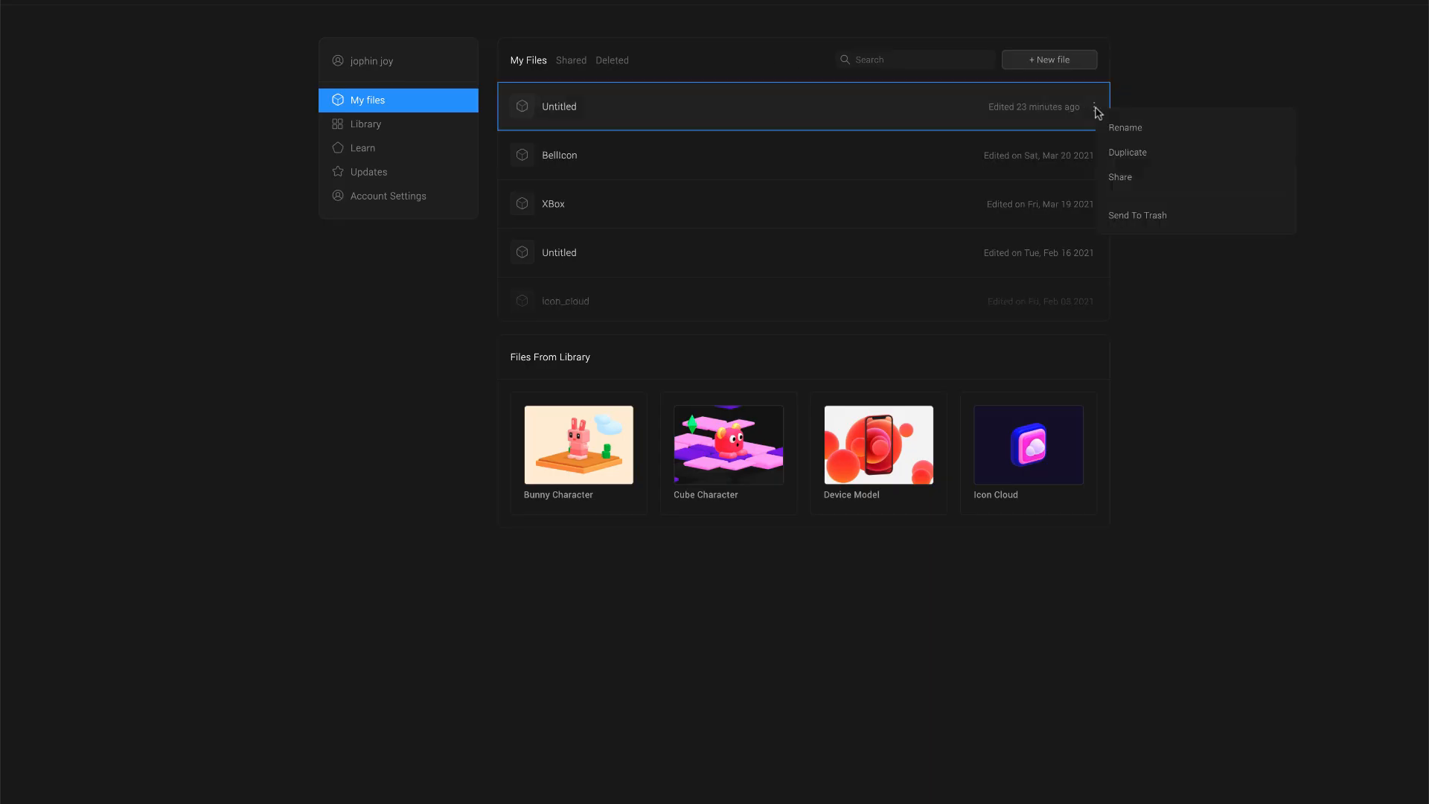
mouse_move(1144, 182)
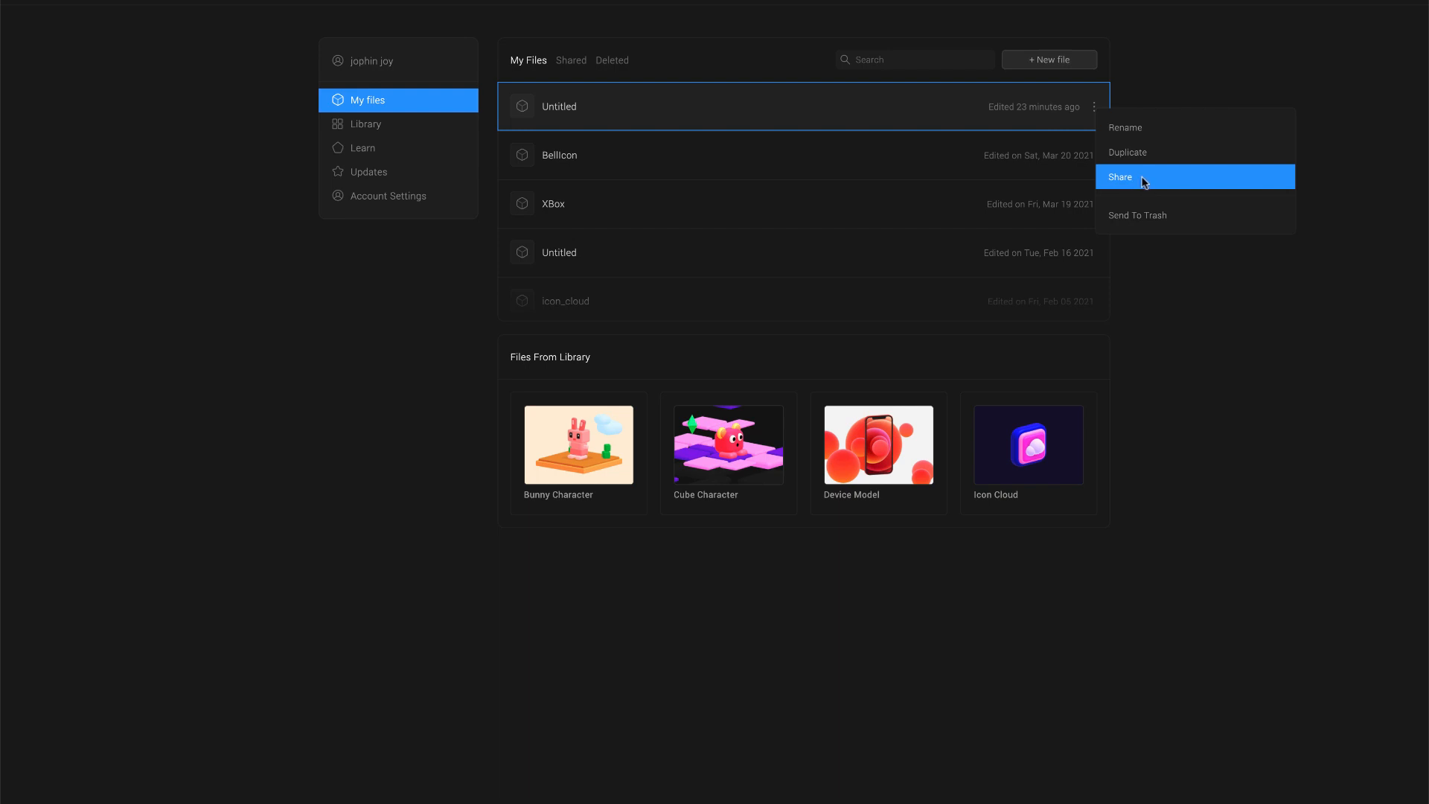
left_click(1134, 178)
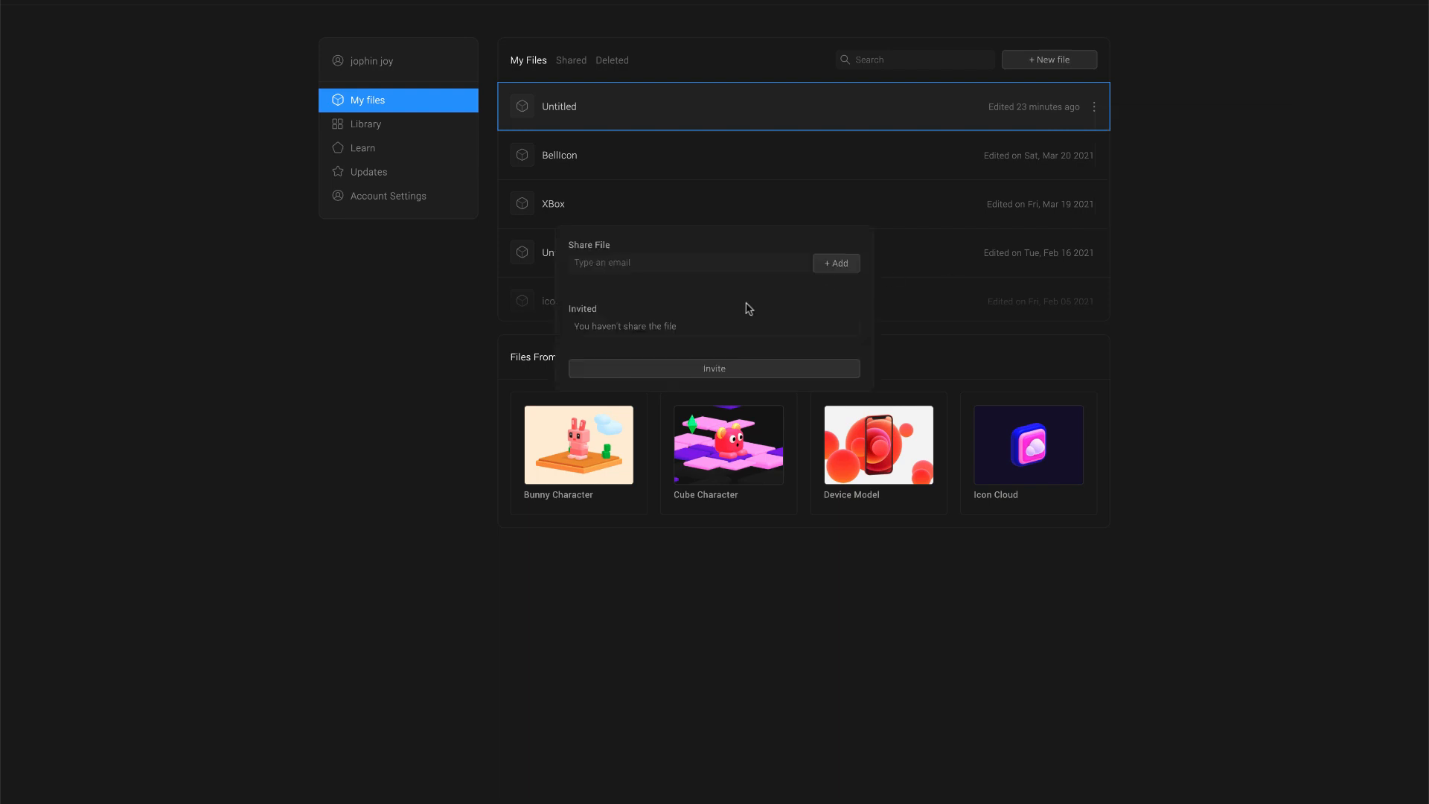
mouse_move(838, 266)
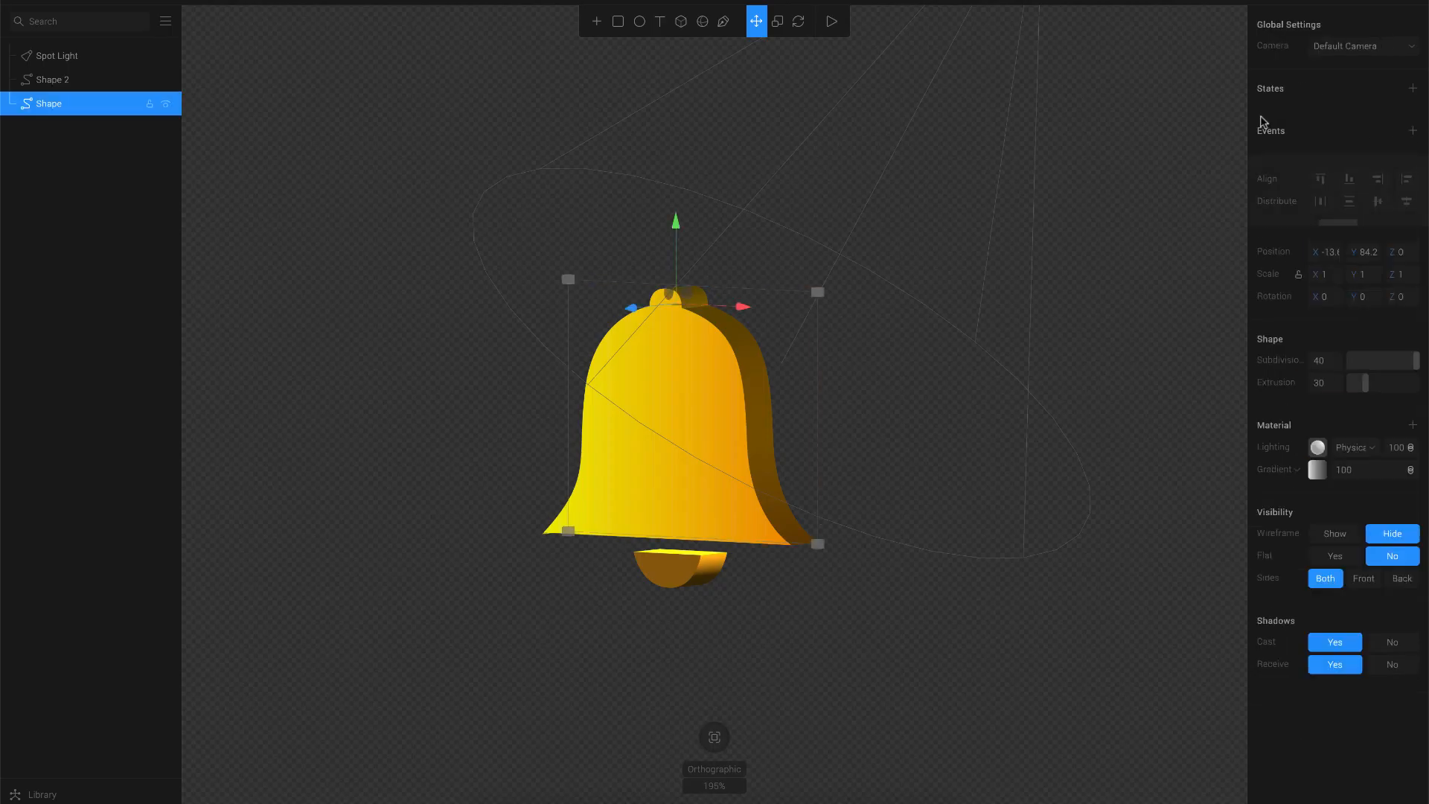
mouse_move(63, 65)
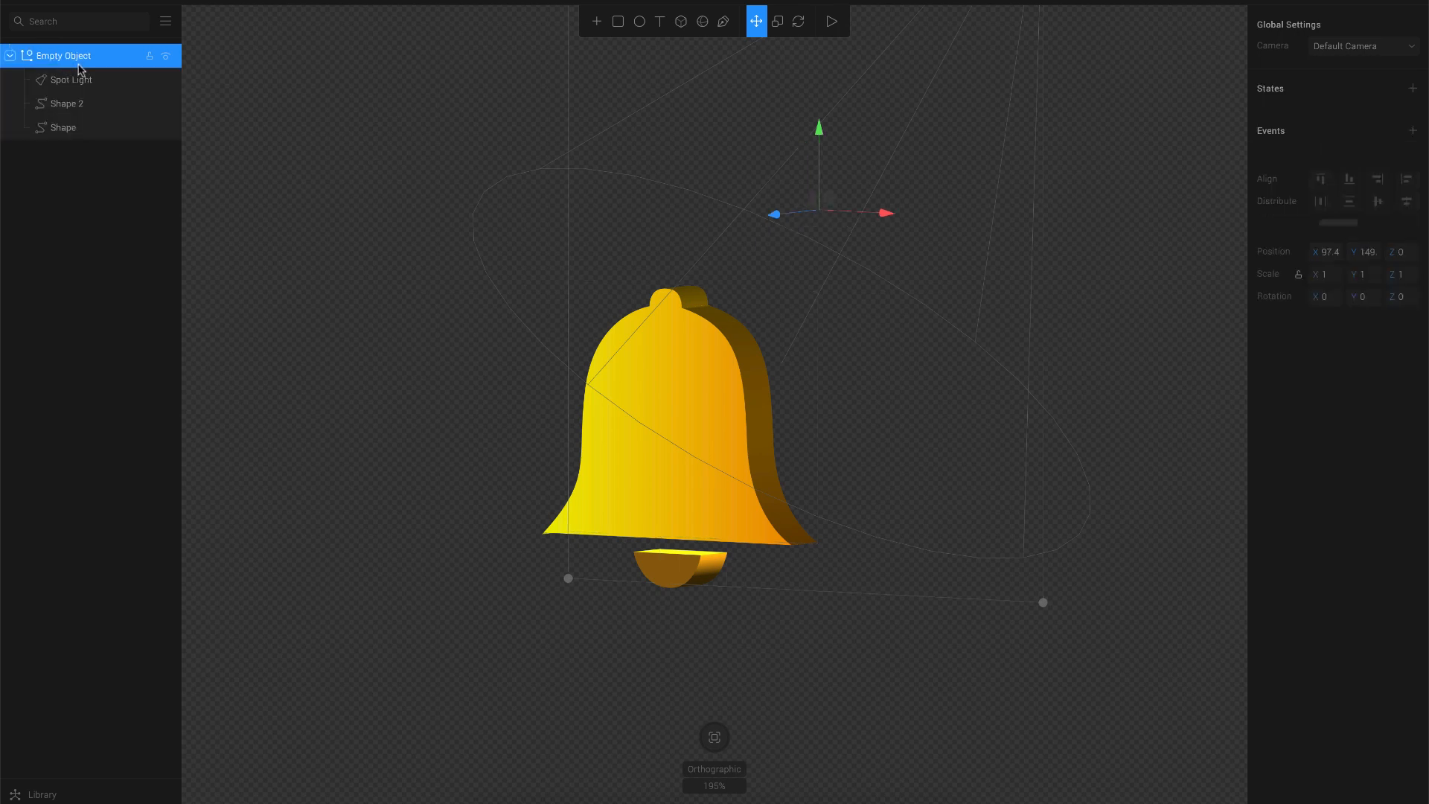
Add an event to the grouped Empty Object and set its Type to Look At
left_click(1412, 130)
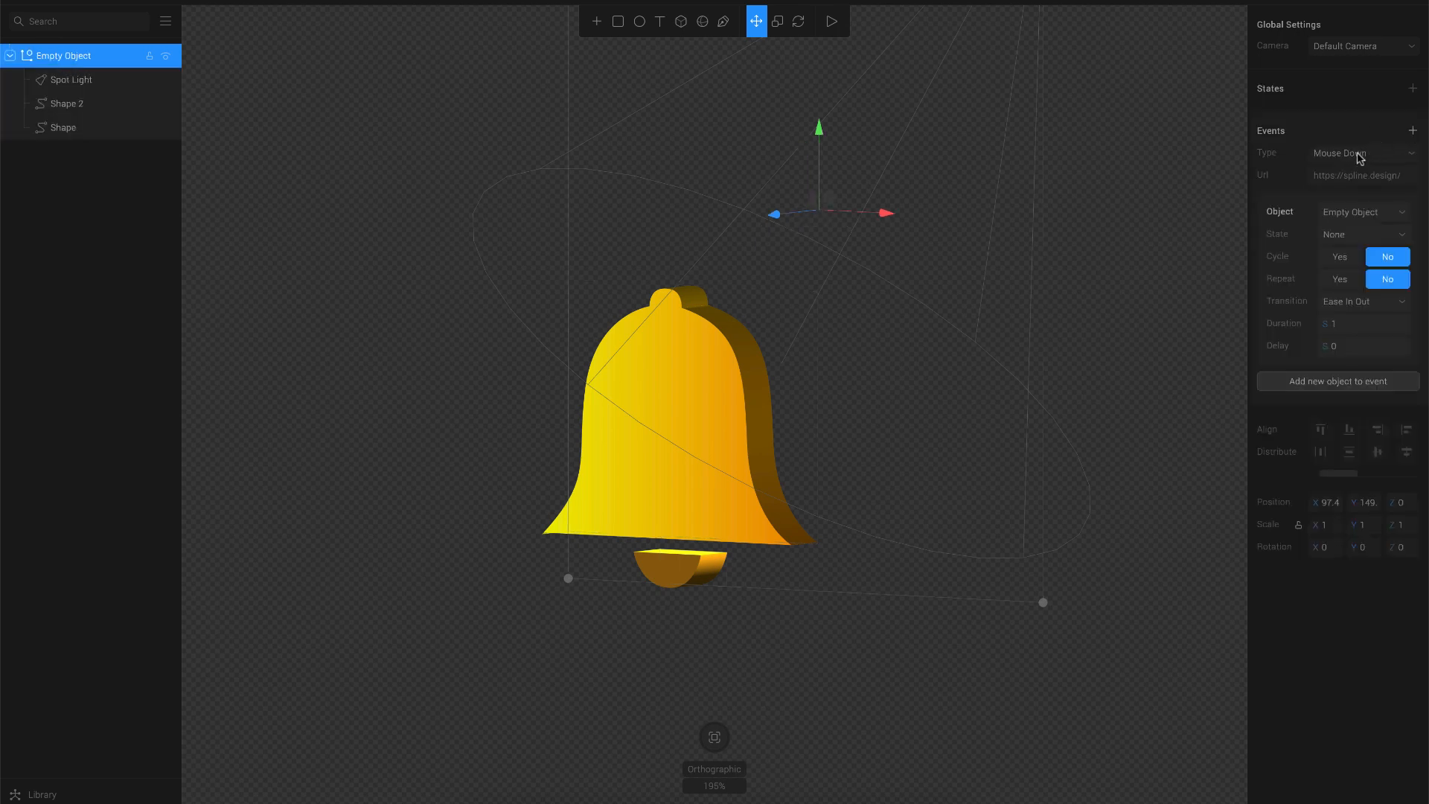
left_click(1358, 153)
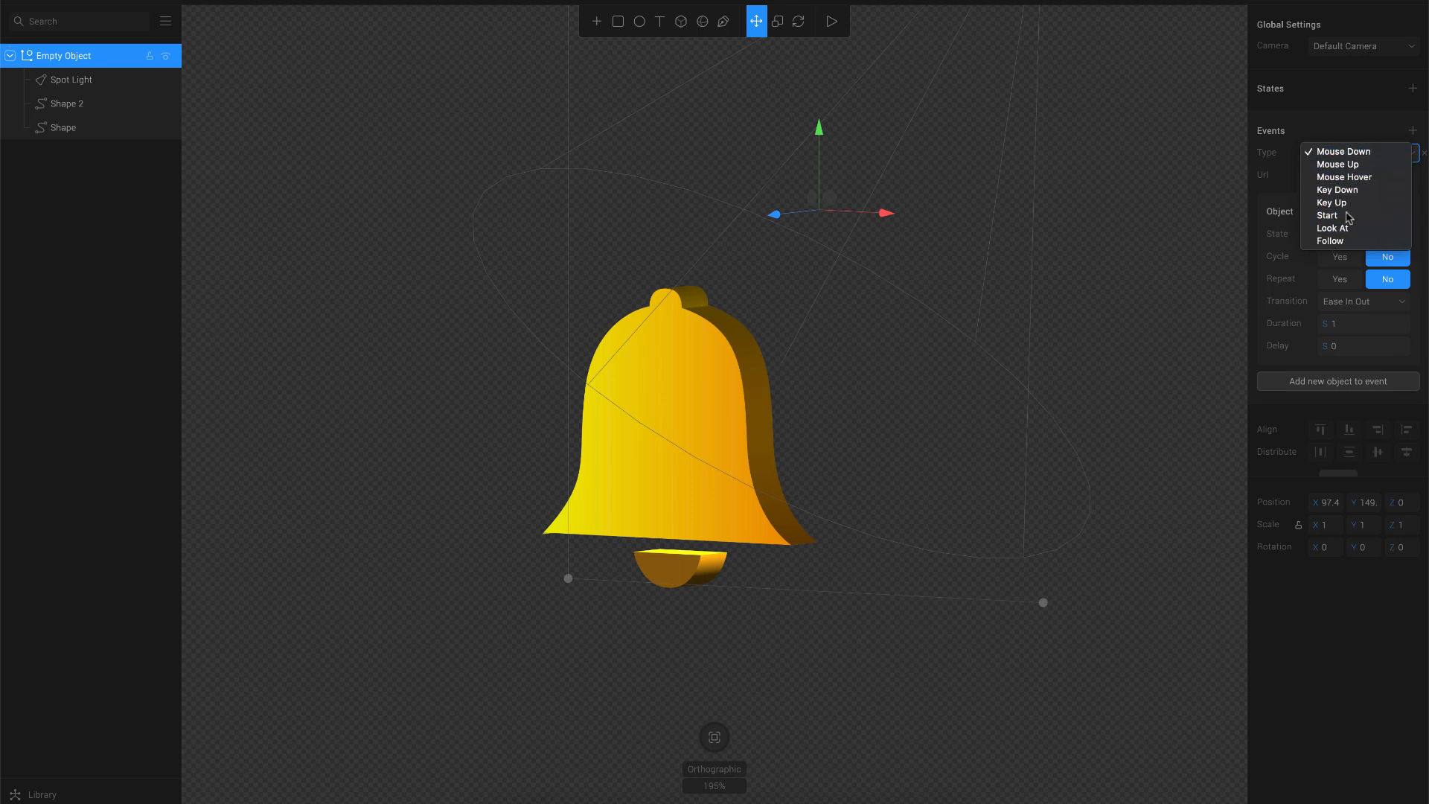
mouse_move(1344, 160)
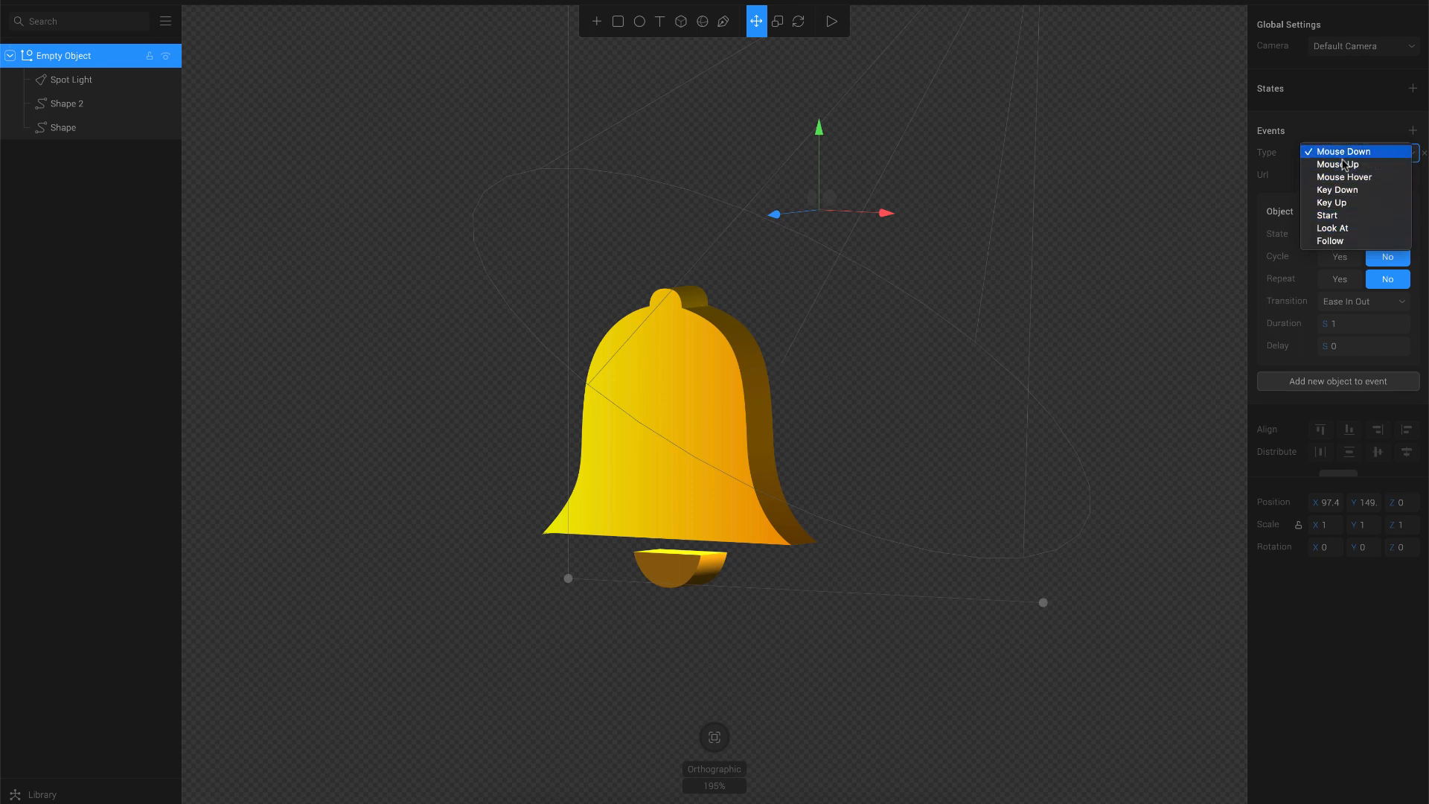
left_click(1353, 151)
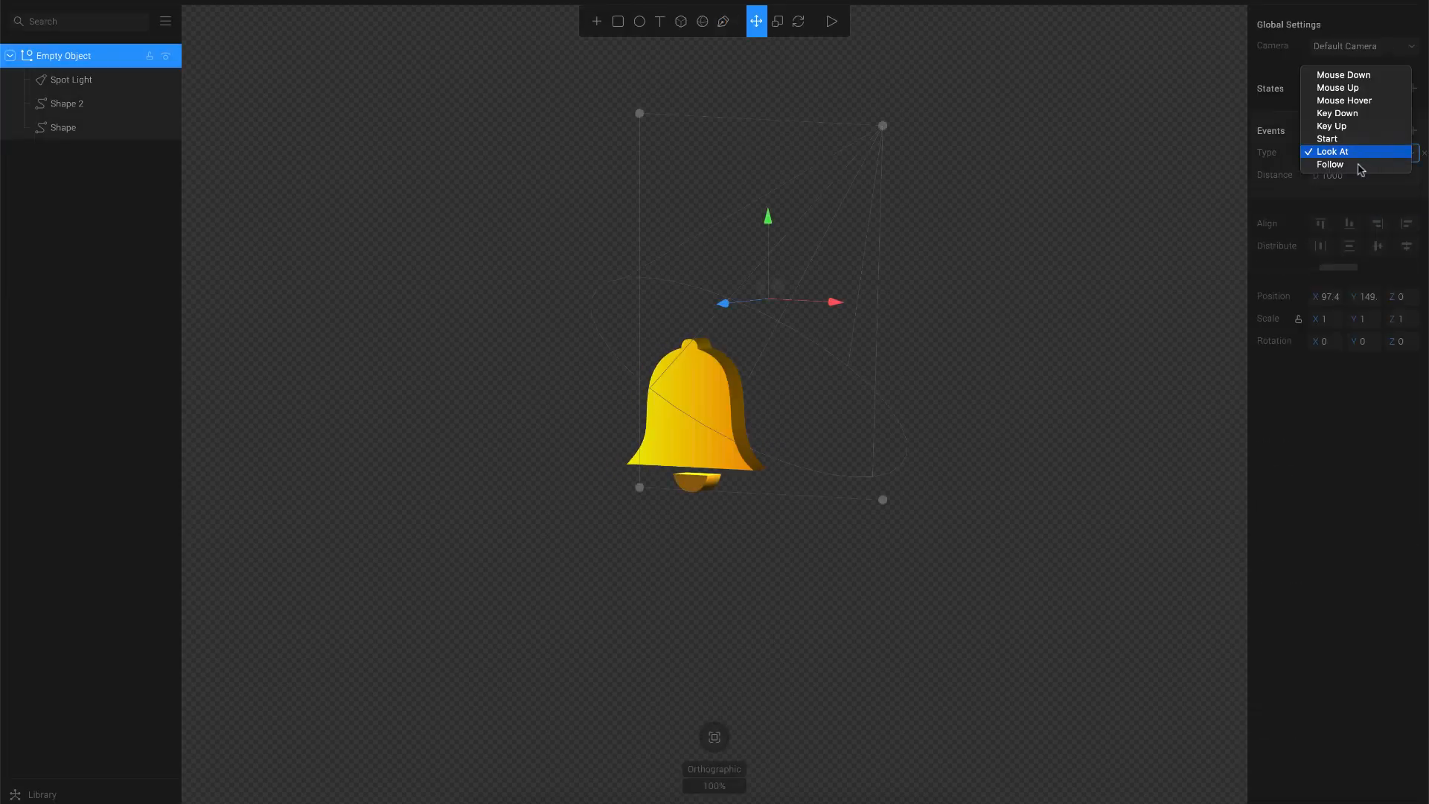
Set the group's event to Follow and preview the bell moving left, lower right, then left
left_click(1330, 164)
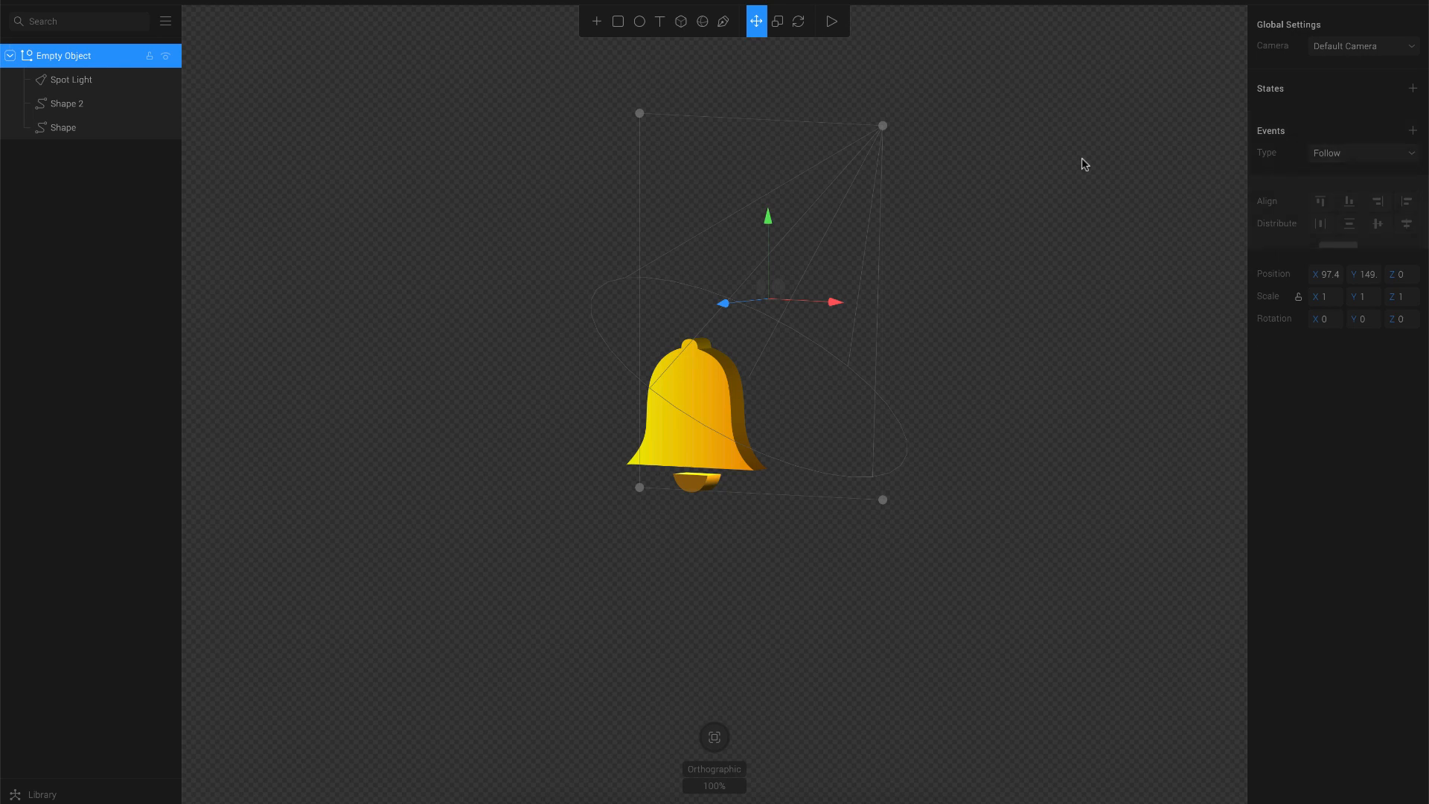
left_click(830, 21)
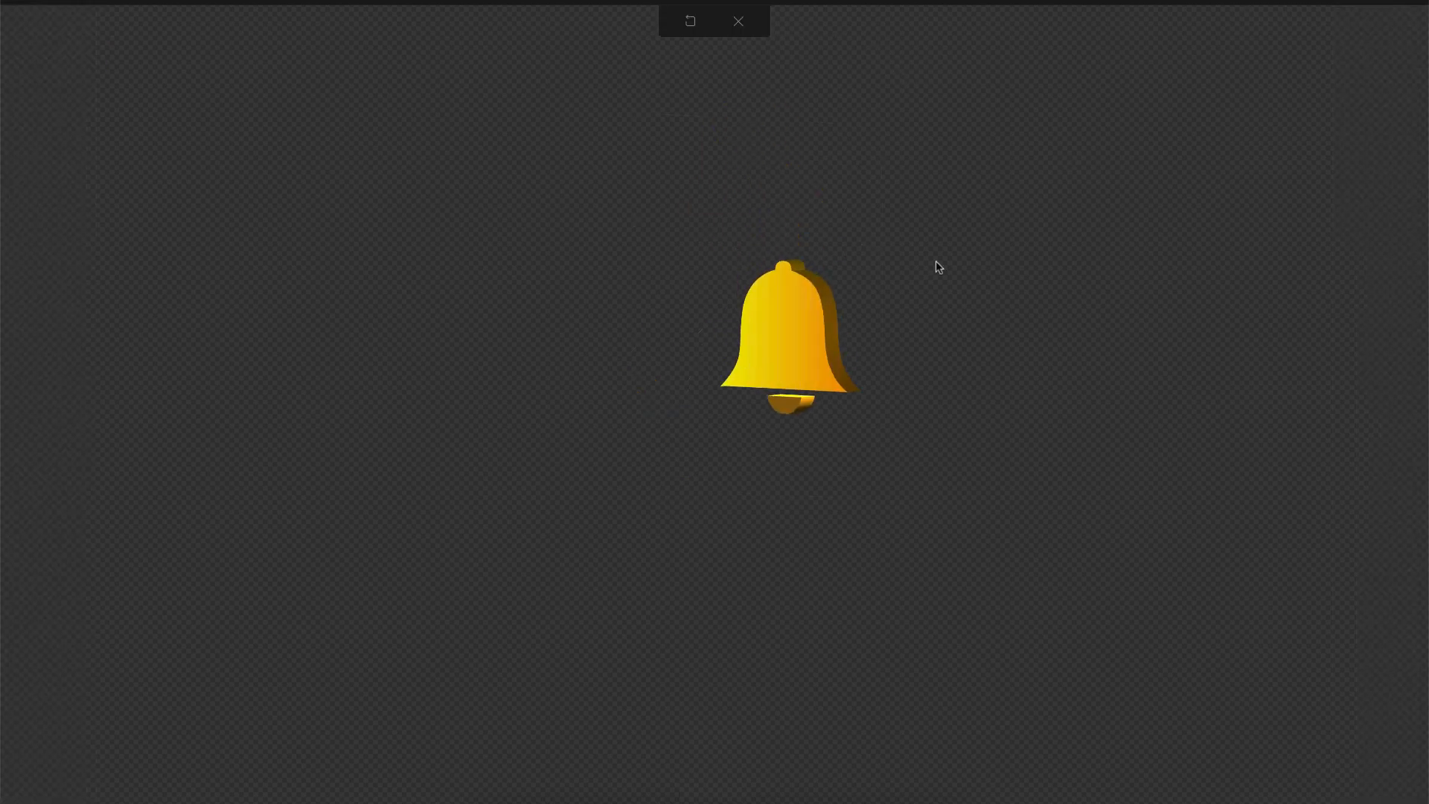
left_click_drag(788, 337, 638, 342)
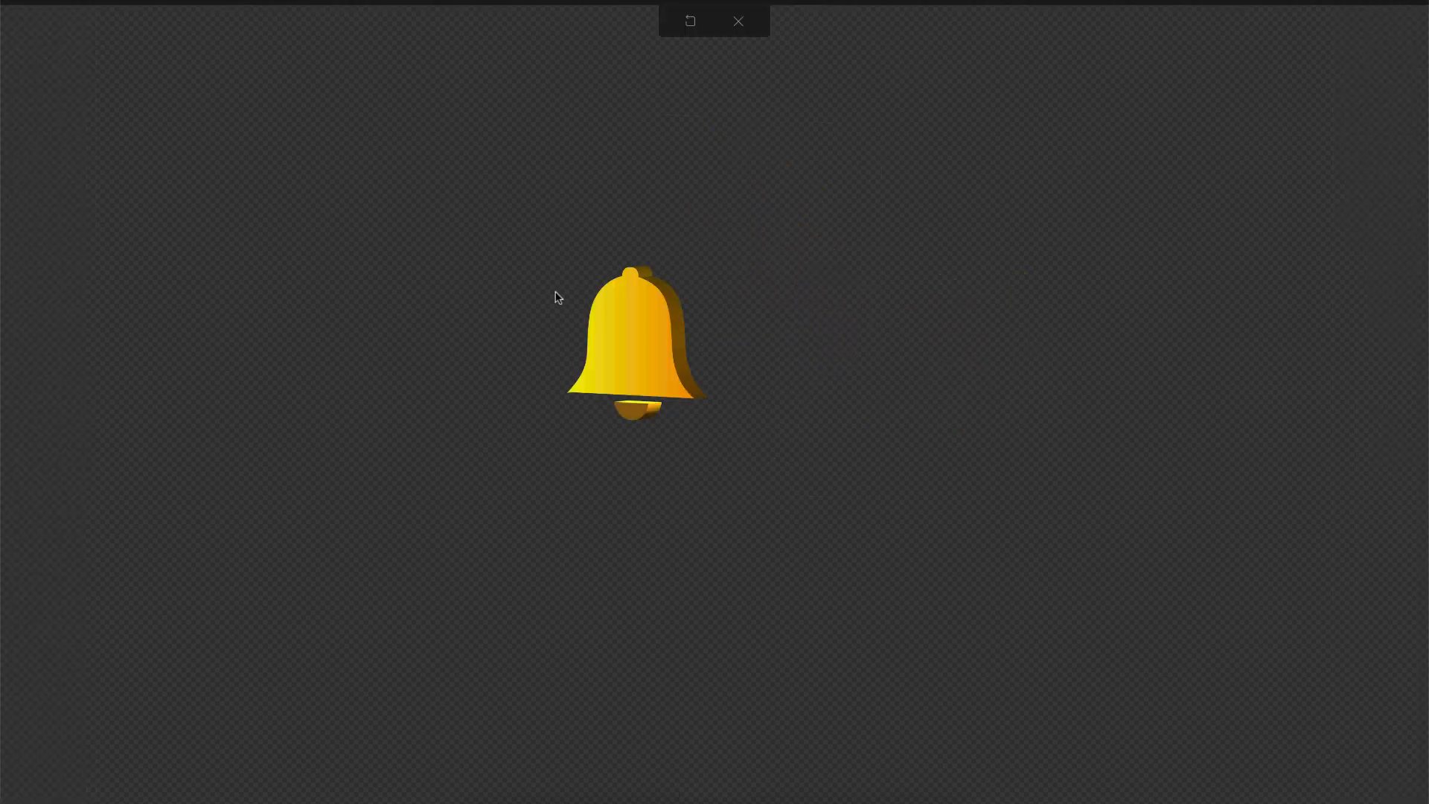
left_click_drag(638, 342, 852, 474)
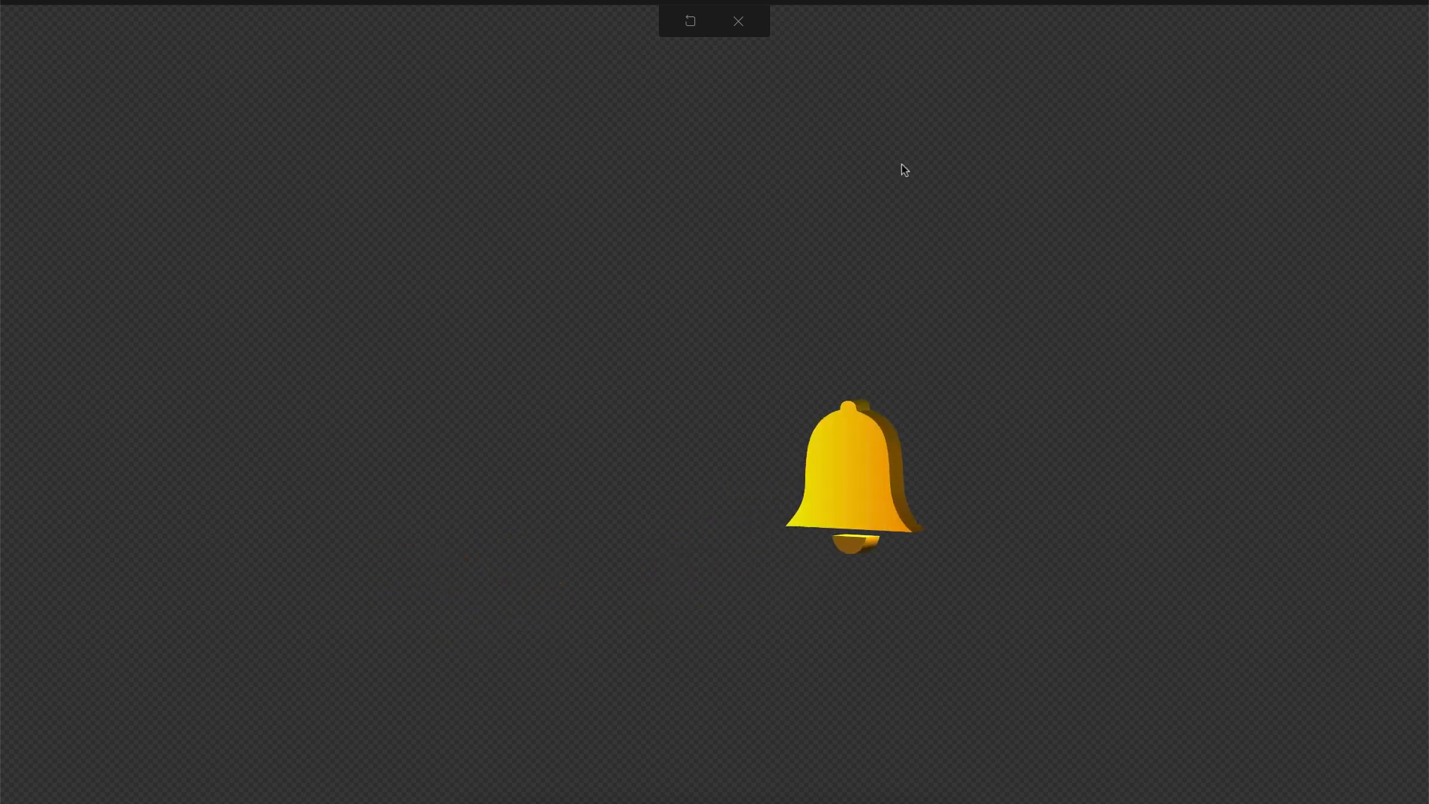
left_click_drag(852, 474, 353, 446)
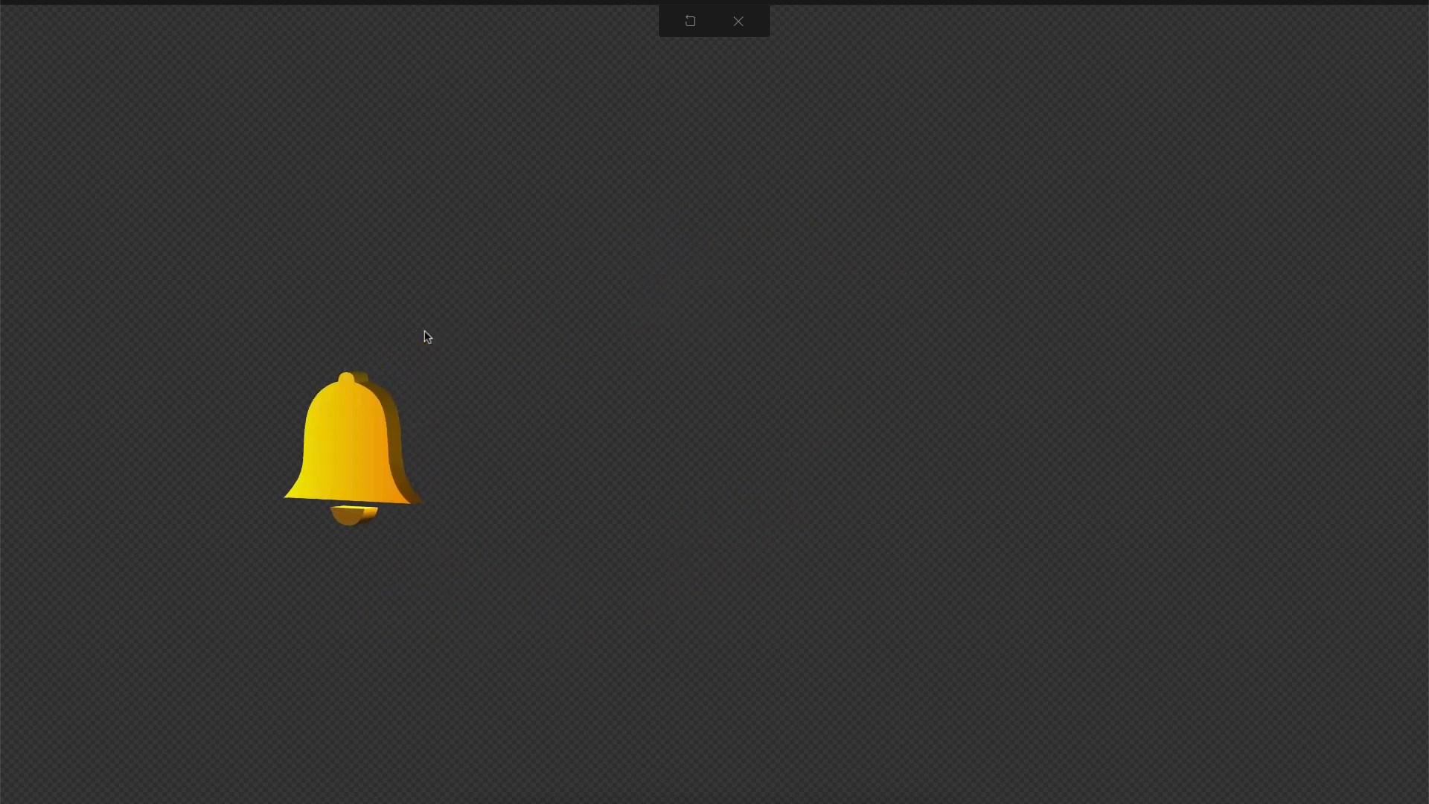